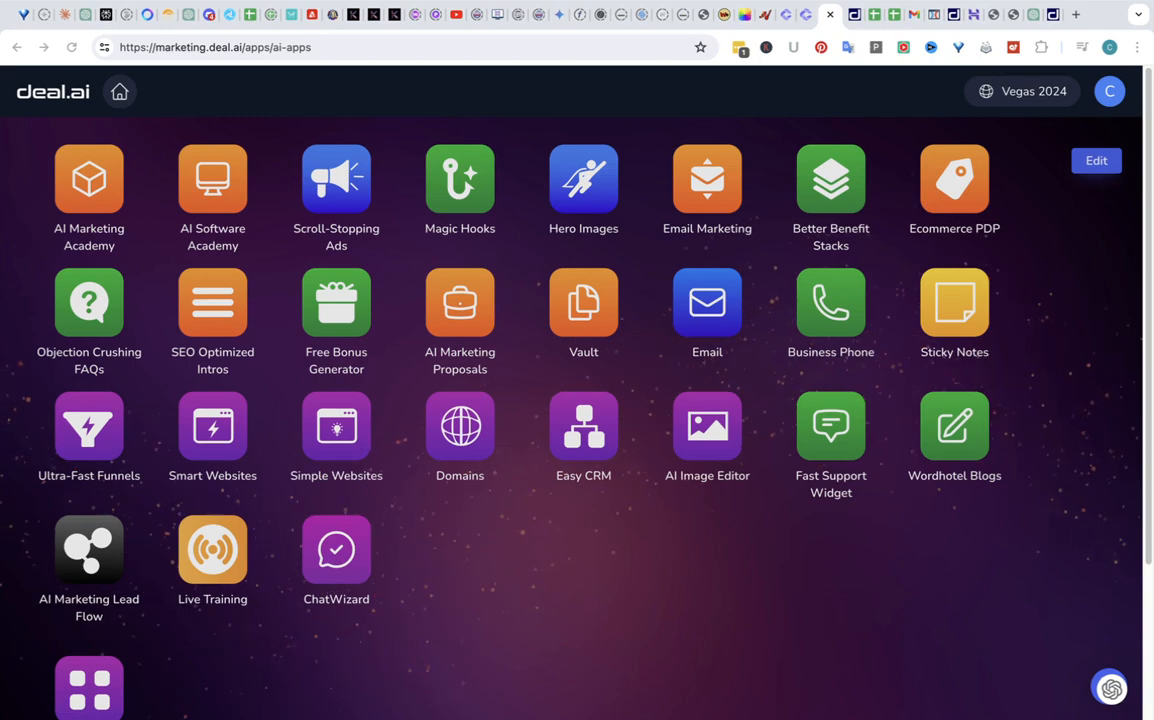
Open the Hero Images generator from the AI apps grid and focus the Image idea box.
left_click(584, 180)
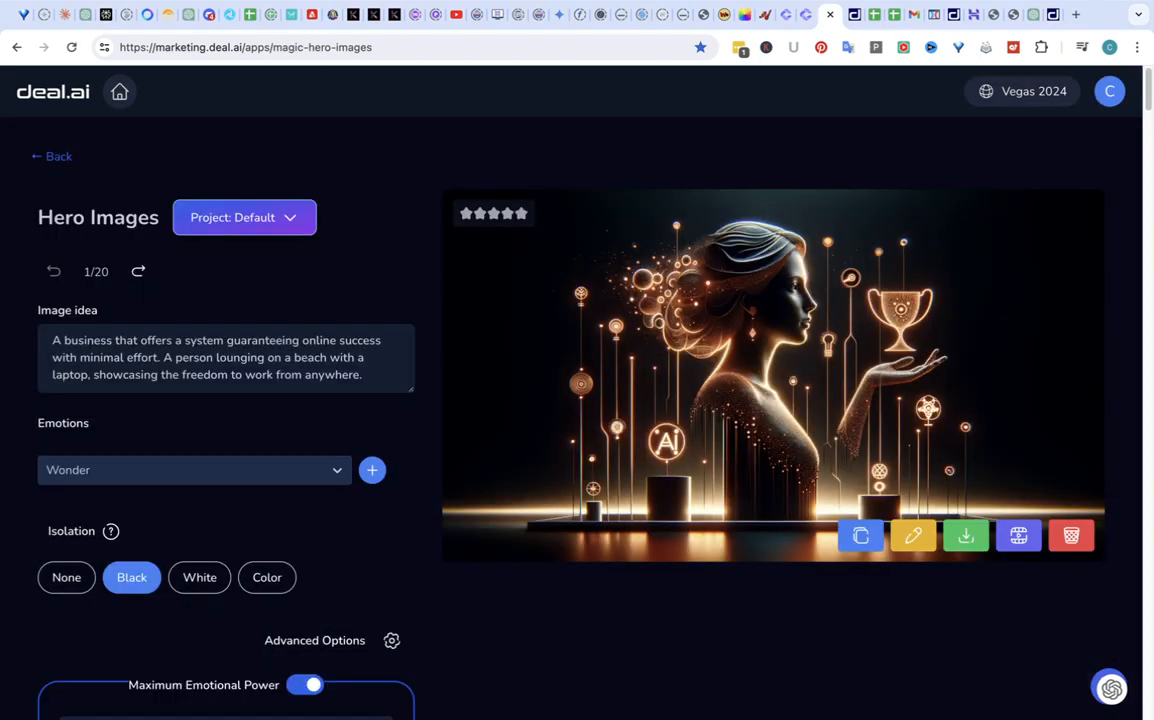
left_click(52, 156)
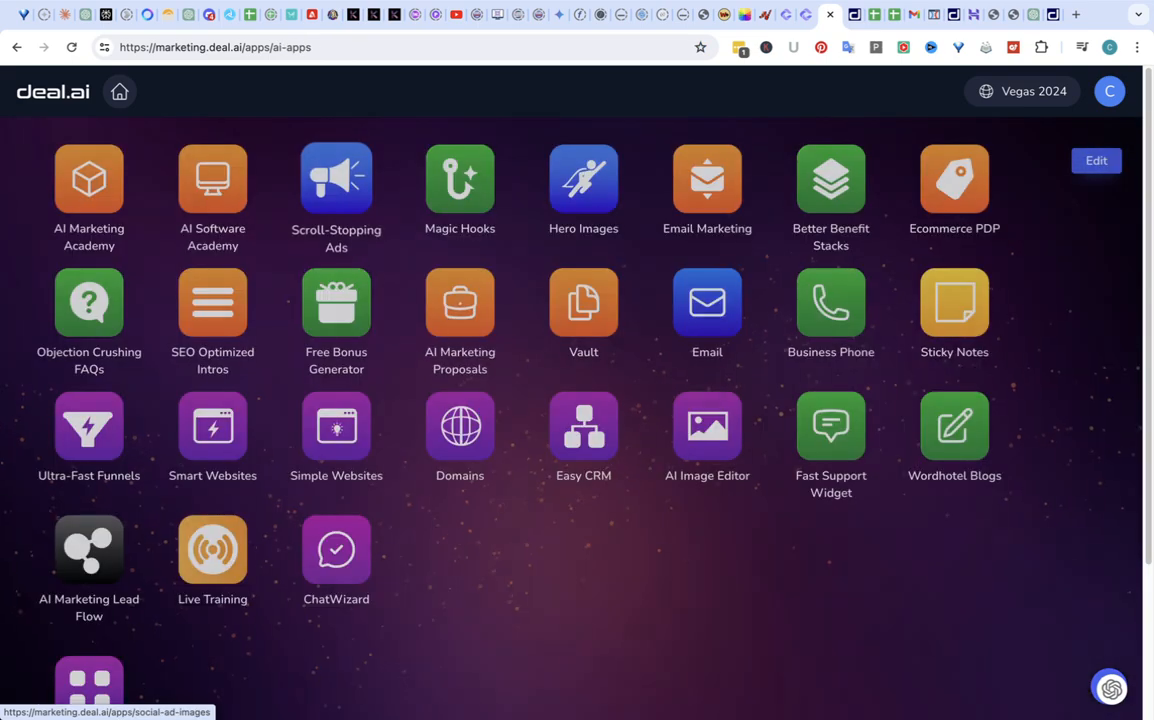
left_click(584, 180)
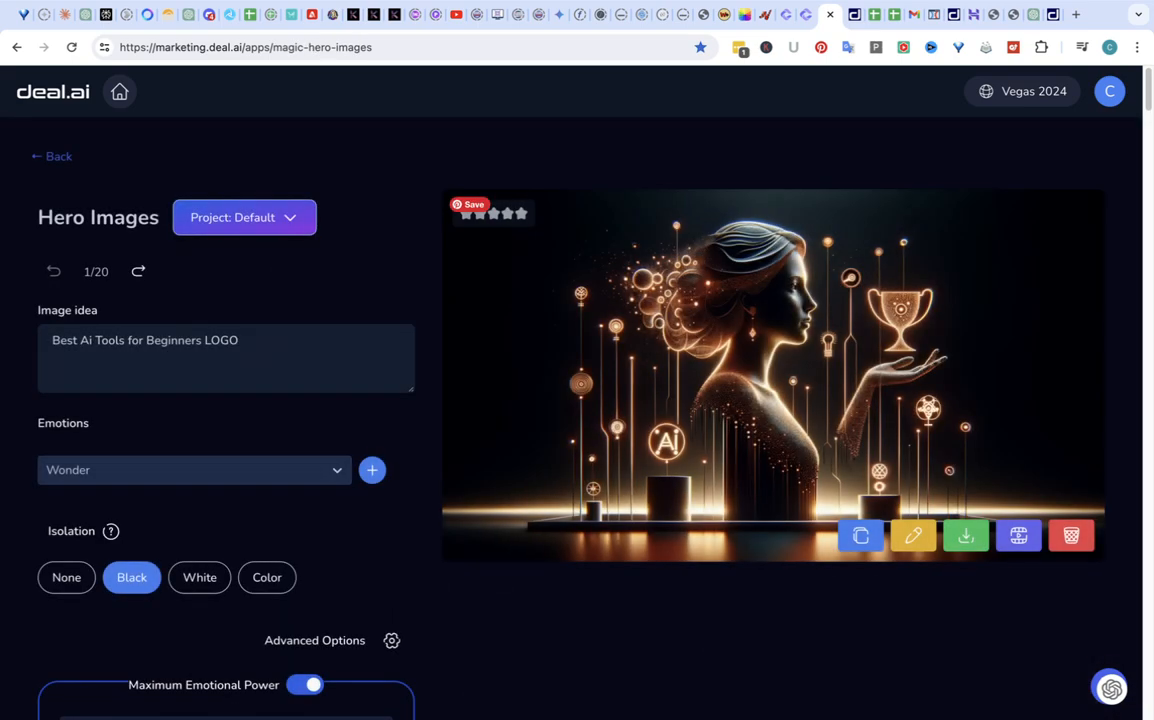
left_click(144, 340)
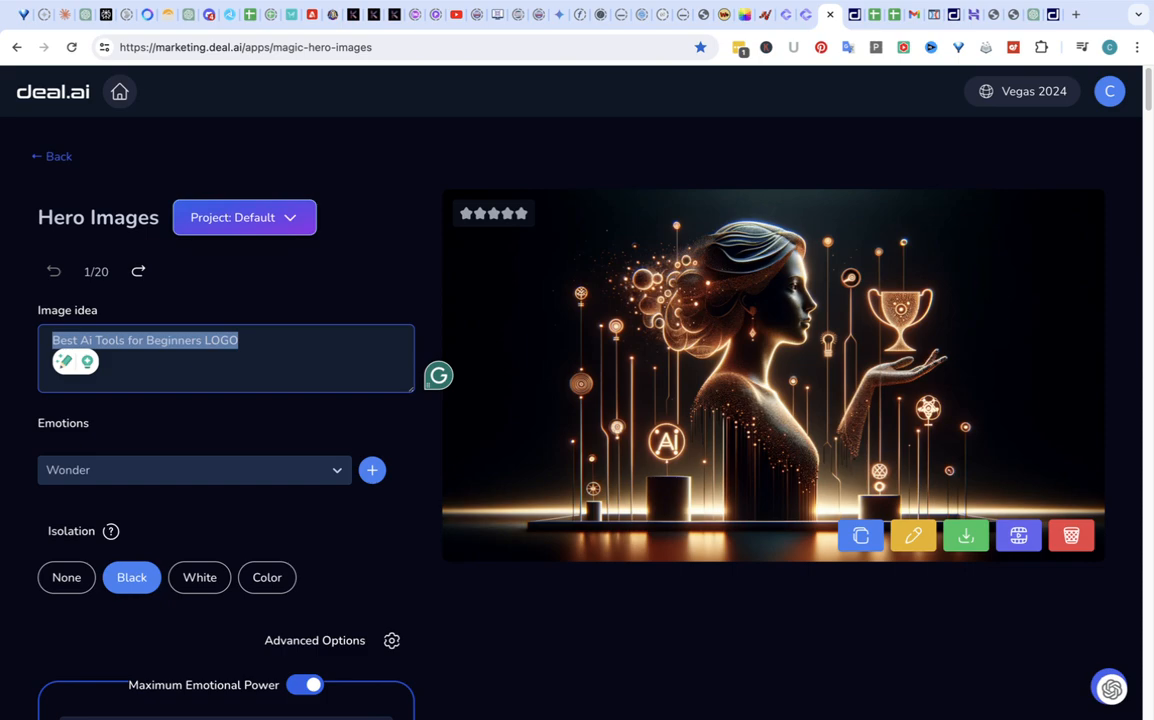
Write the image idea: a blond woman in a superhero outfit who is an expert at ranking websites.
type("An Attractive b")
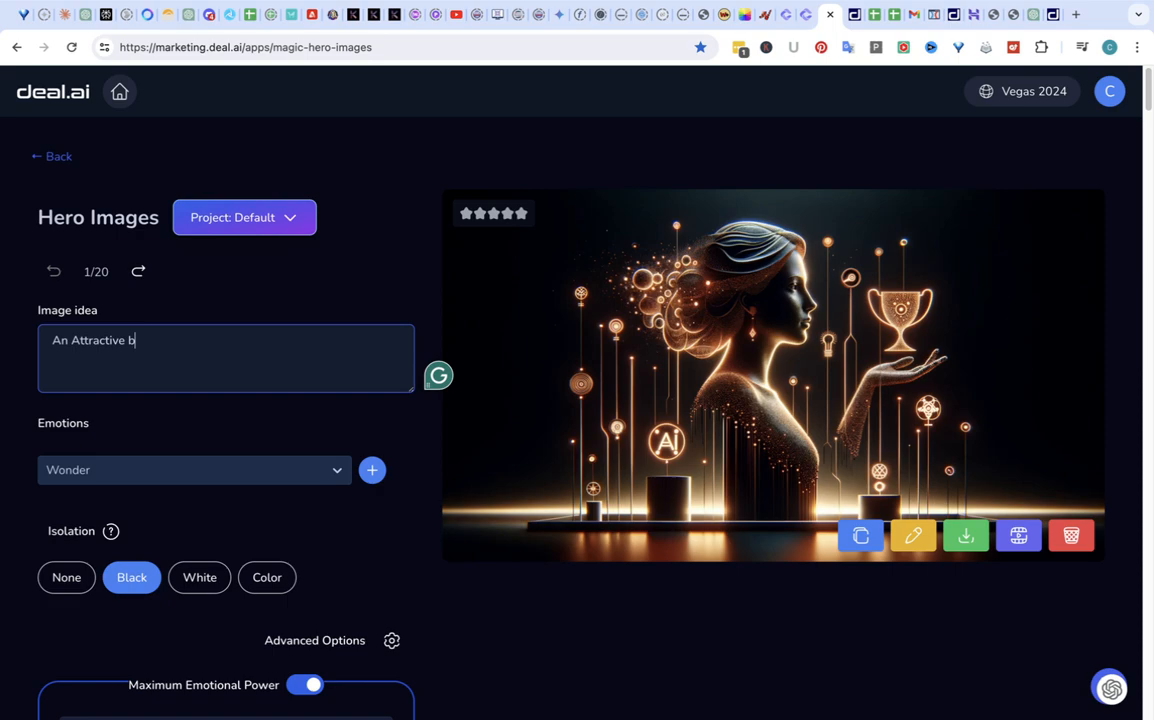
type("lond woman in a su")
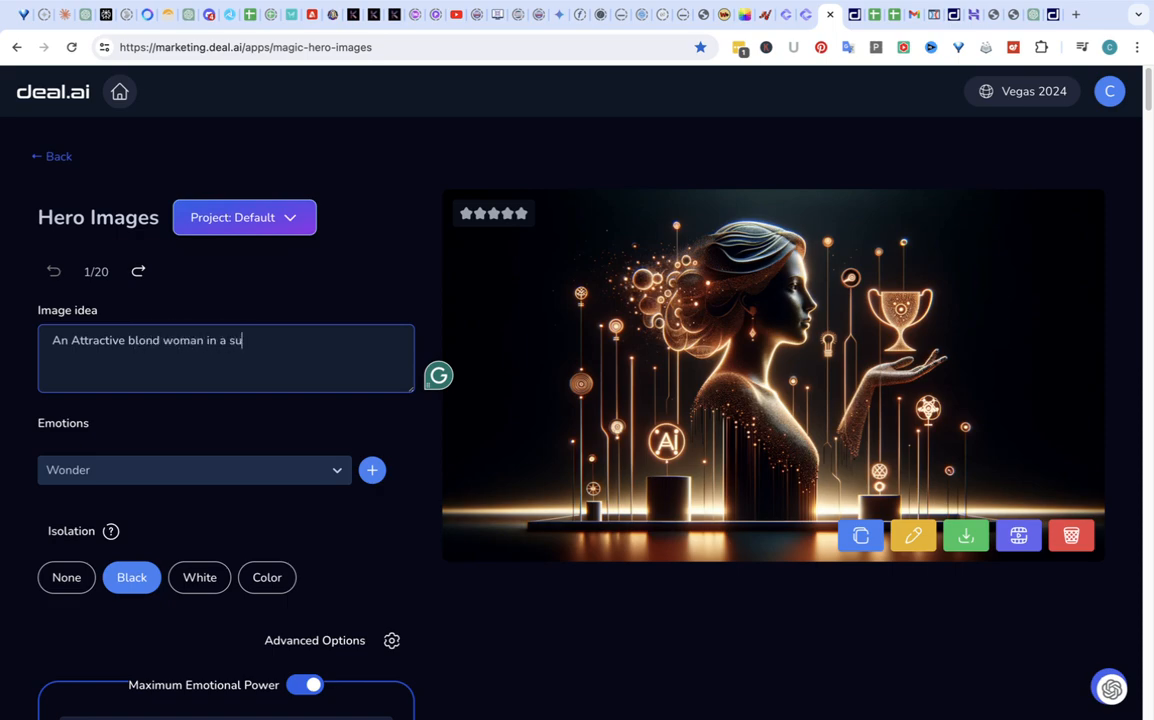
type("perhero out")
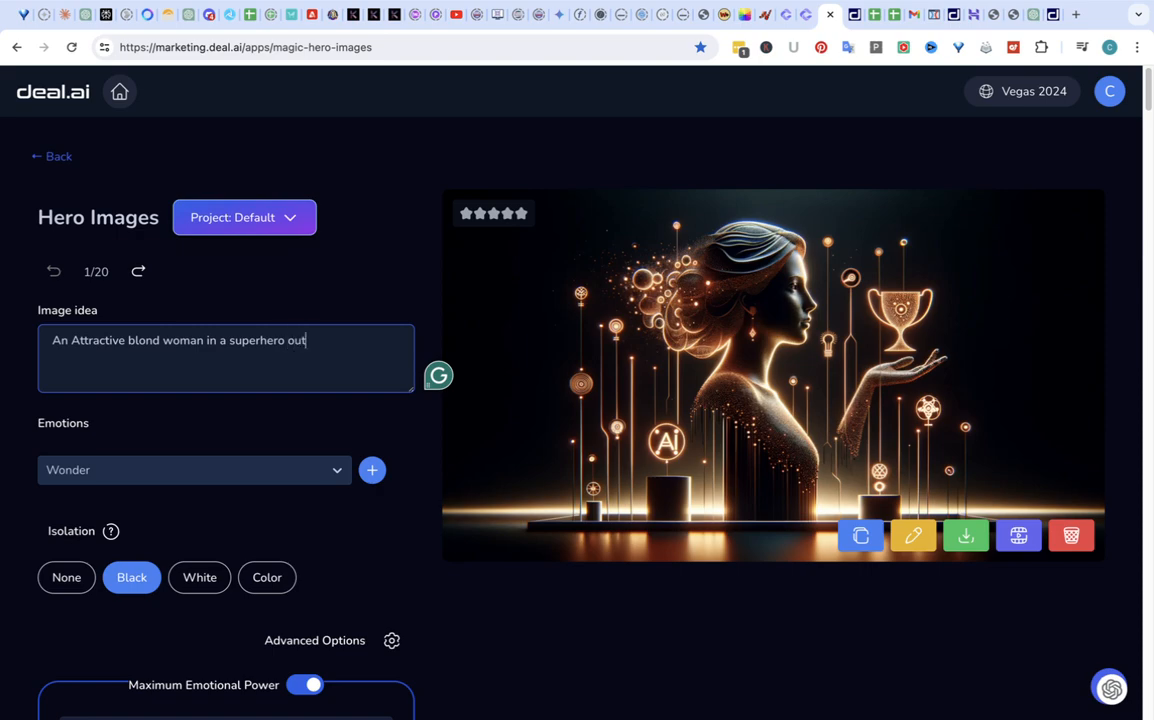
type("fit")
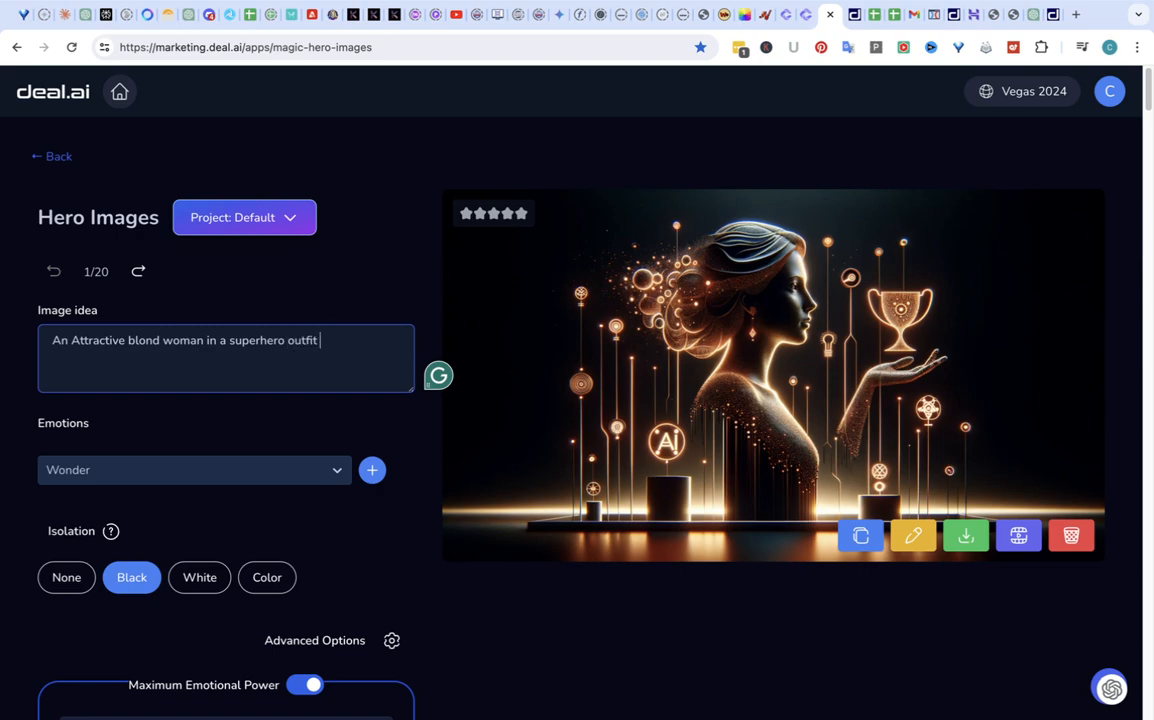
type("who")
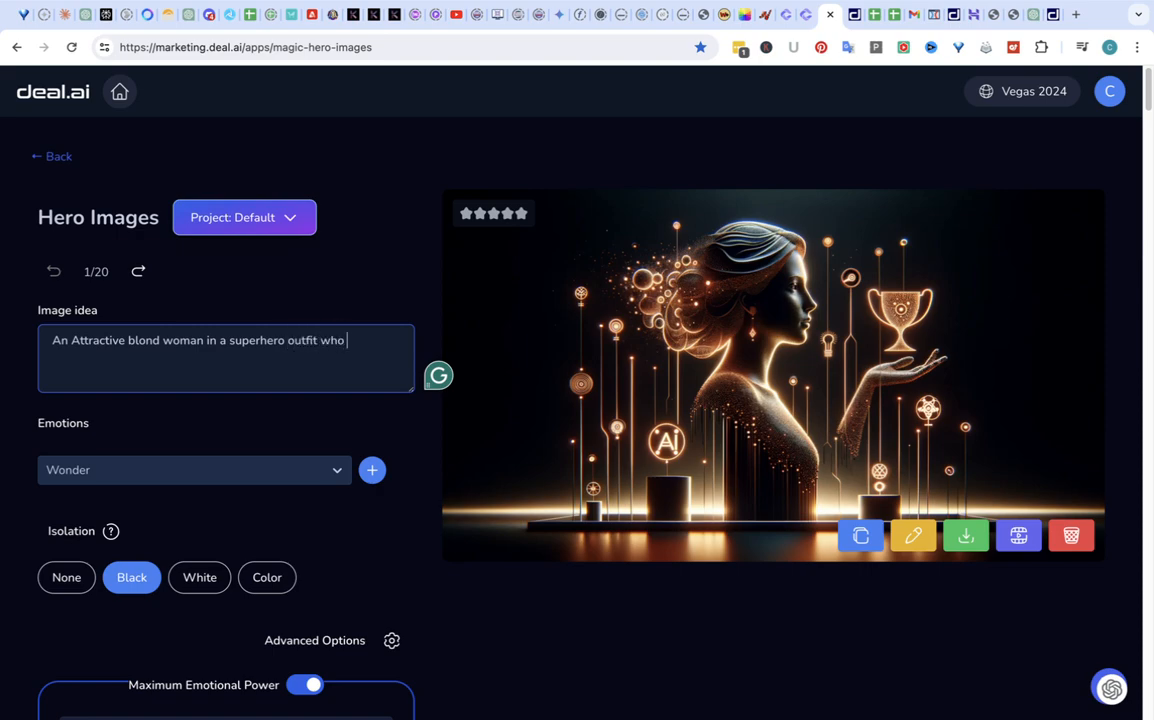
type("is")
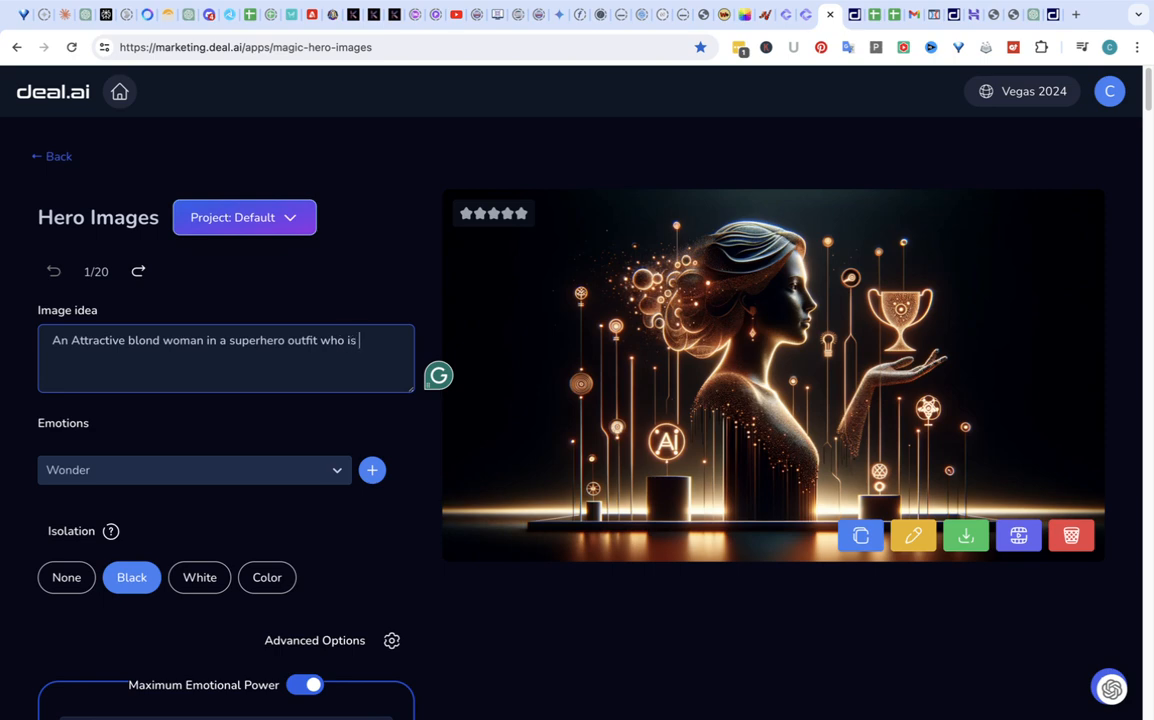
type("an expert at rank")
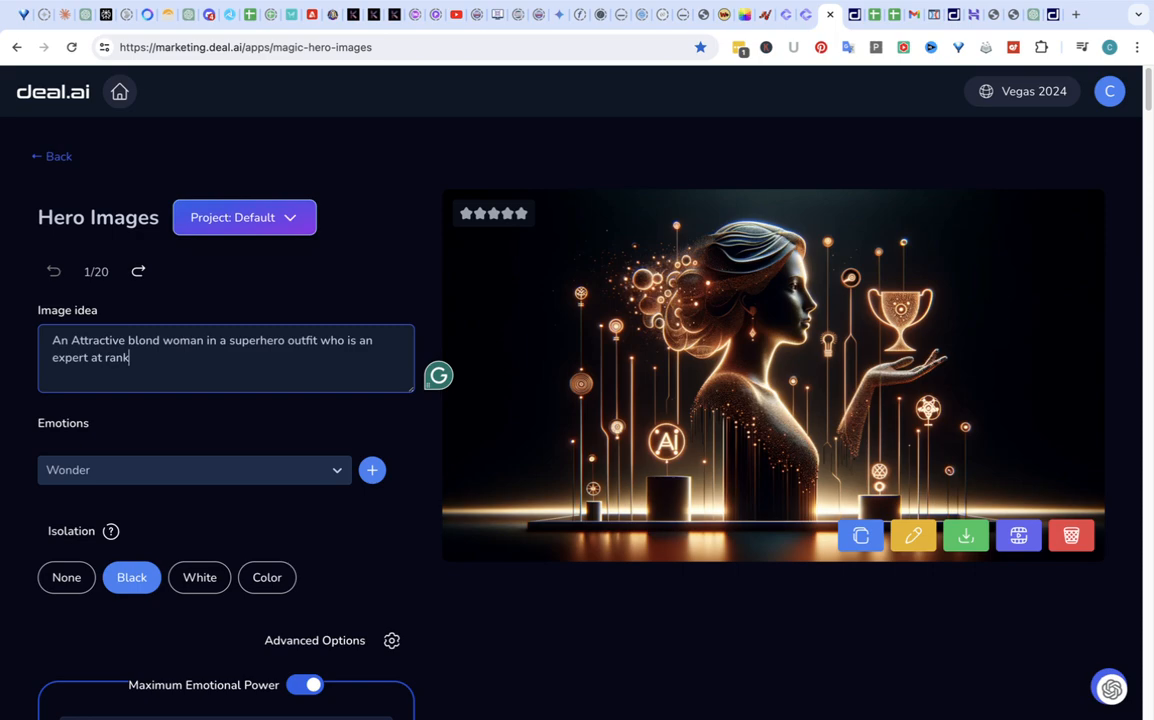
type("ing websites")
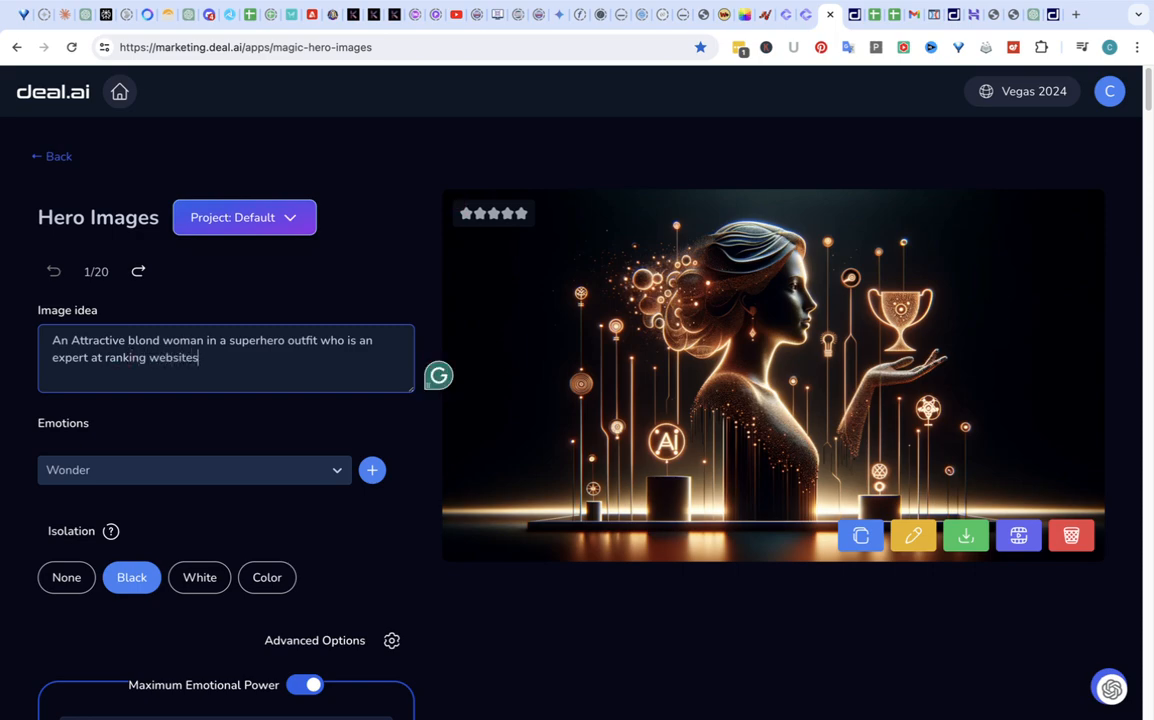
left_click(194, 470)
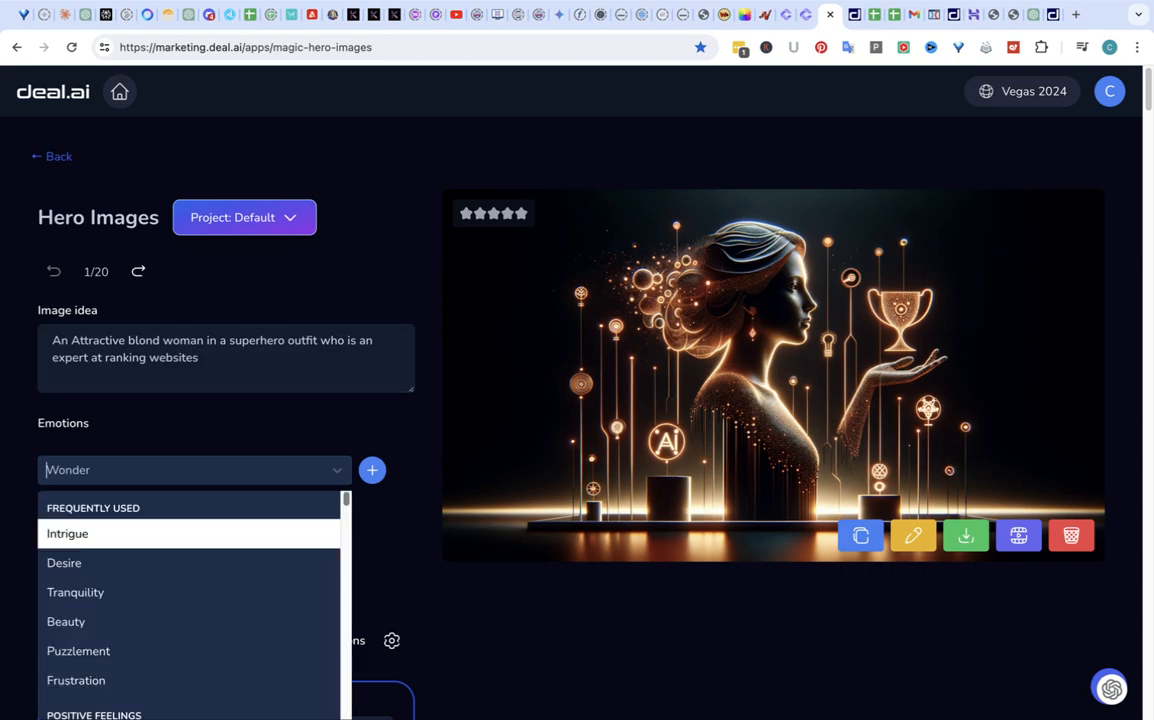
Browse the Emotions list and leave Wonder as the chosen emotion.
scroll("down", 3)
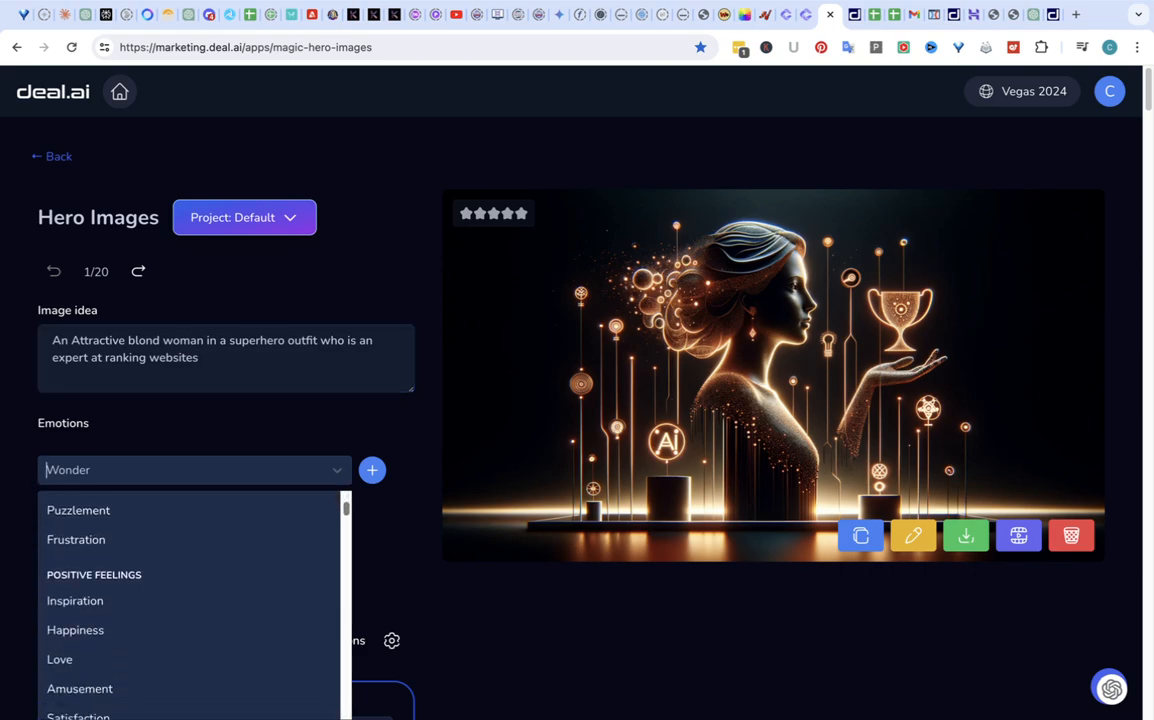
scroll("down", 3)
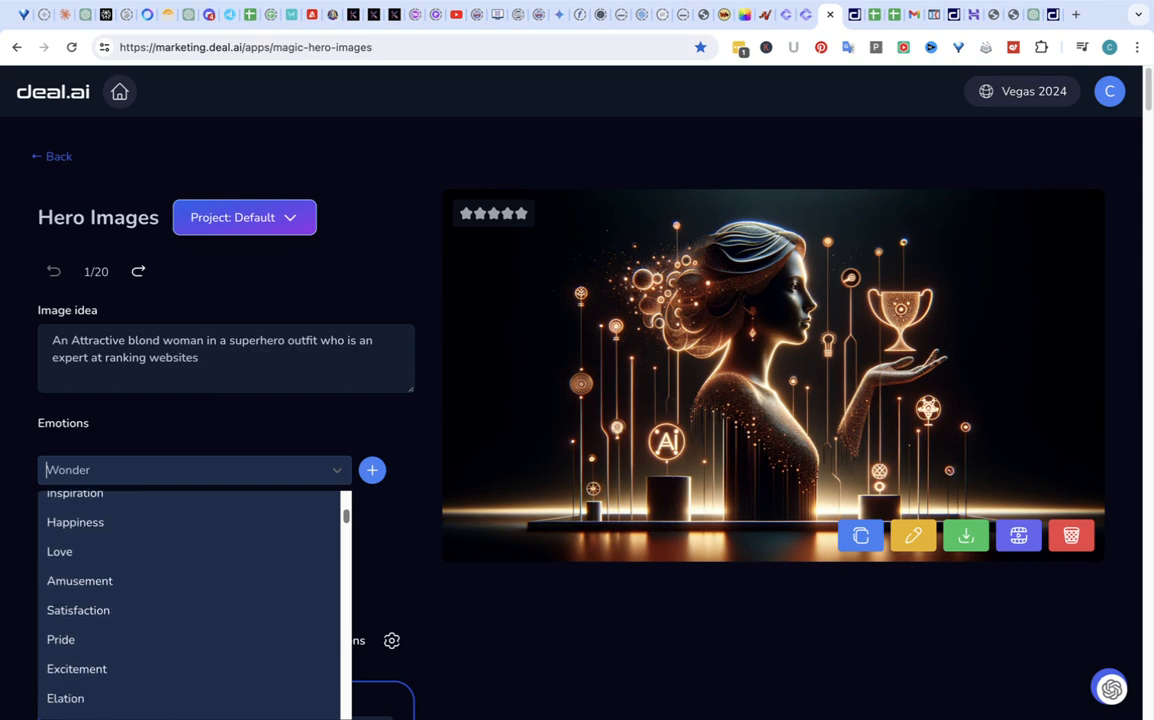
scroll("down", 3)
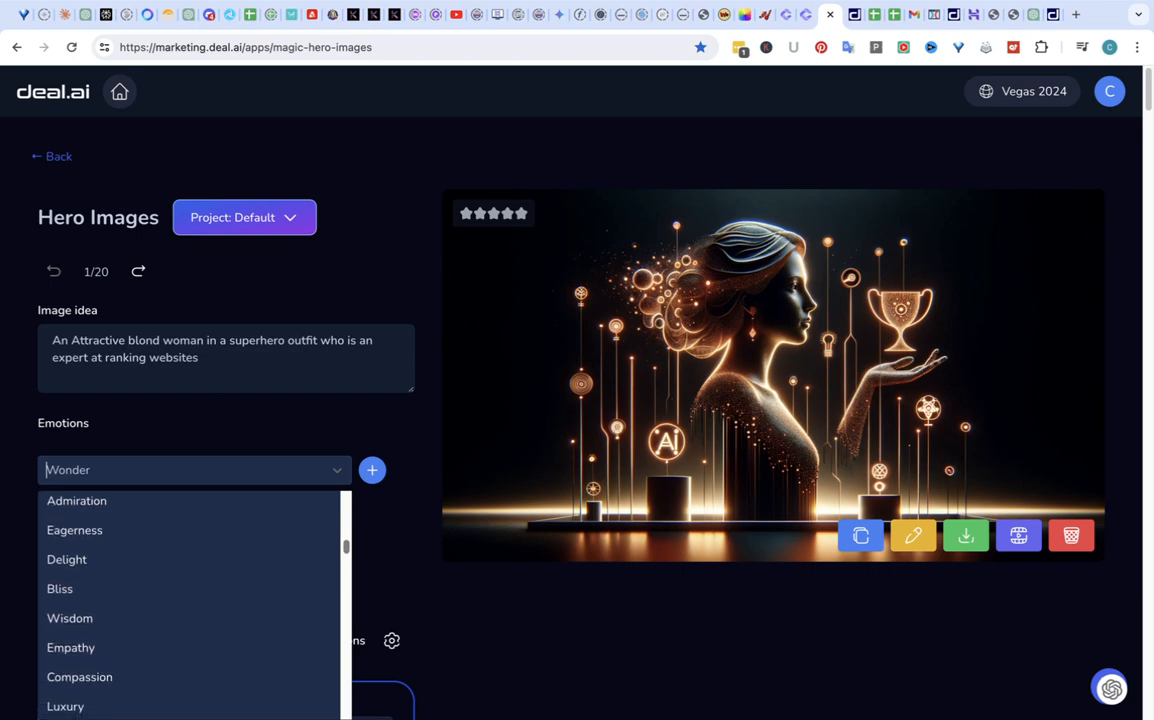
scroll("down", 3)
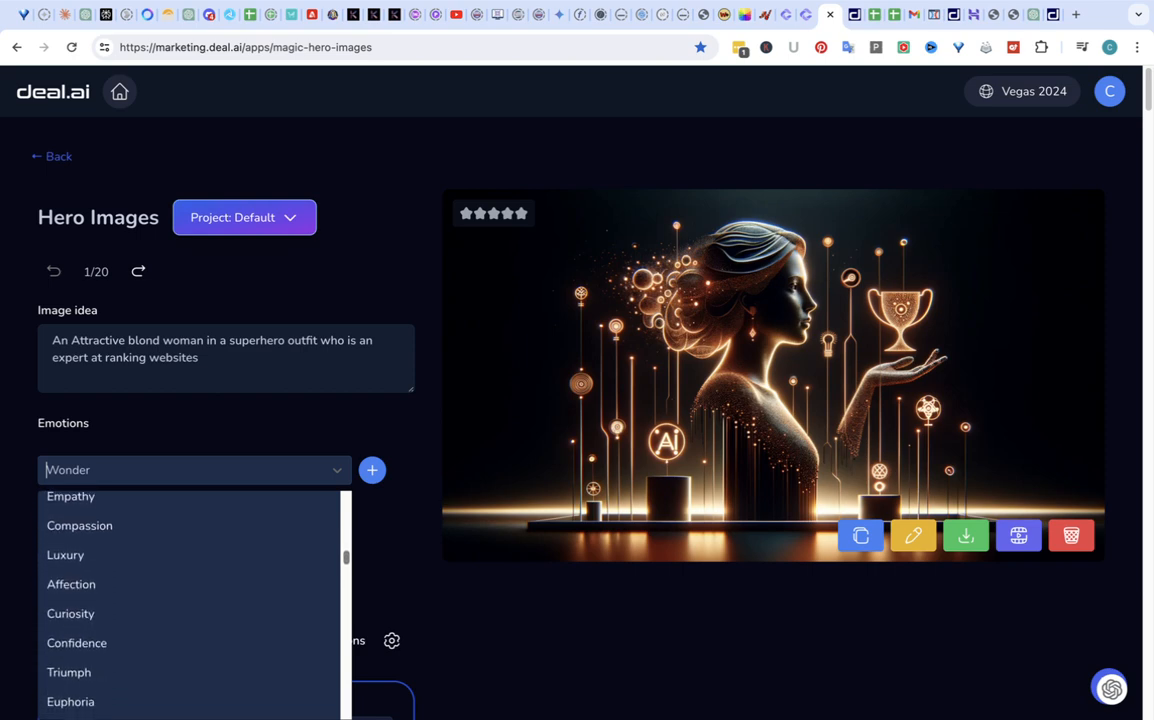
scroll("down", 3)
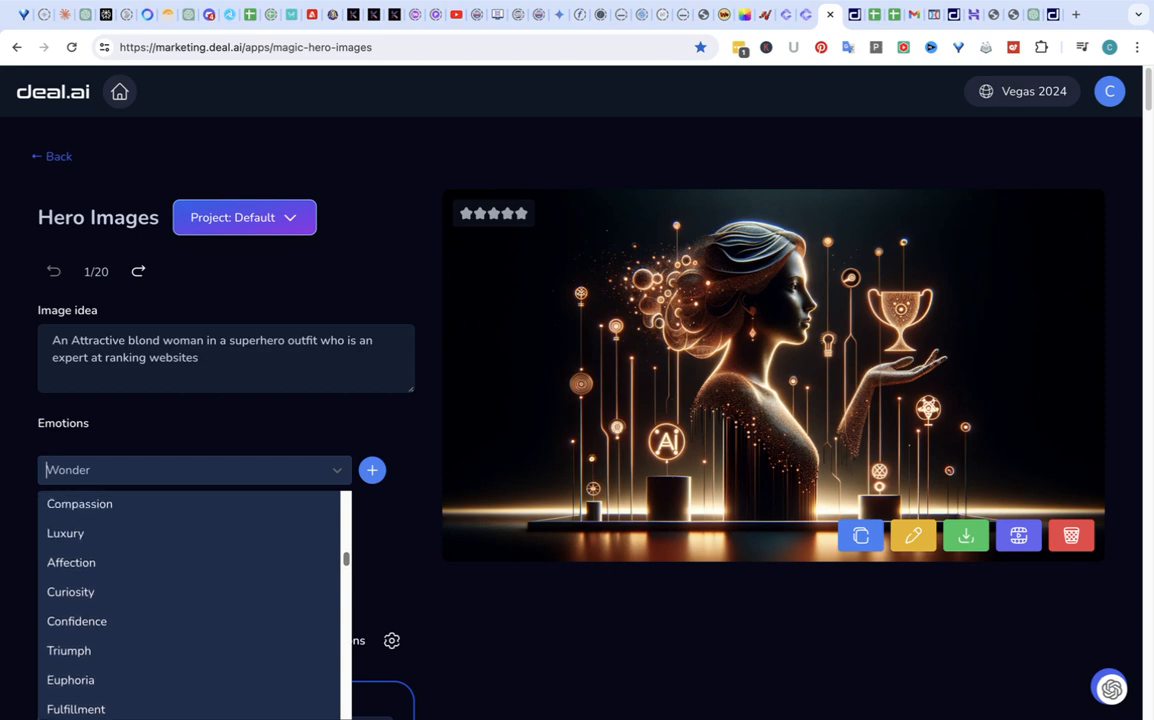
left_click(190, 470)
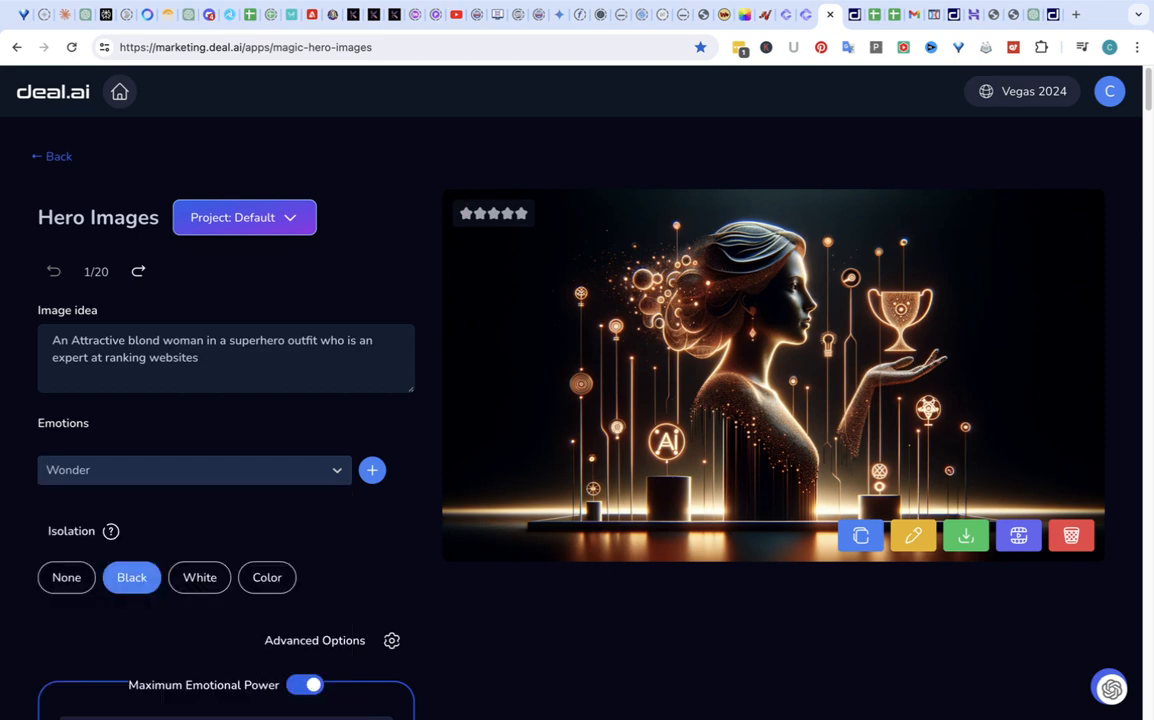
Set the image type to Digital Artwork and the style to Futuristic, keeping landscape format.
scroll("down", 3)
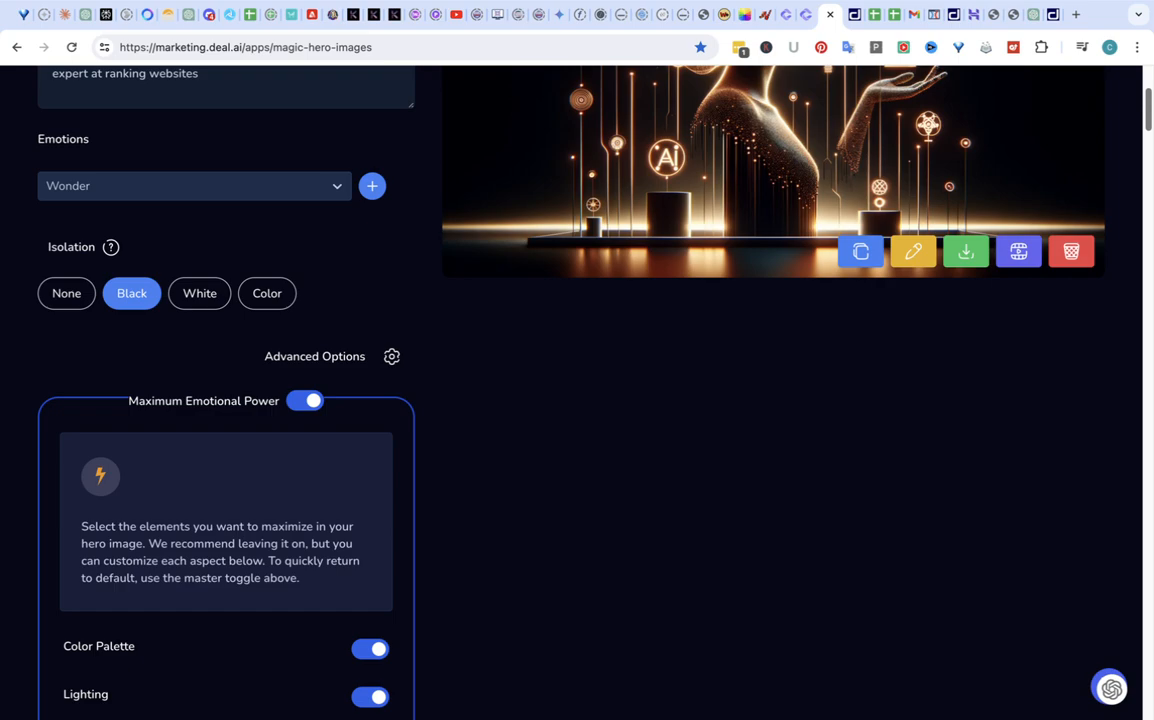
scroll("down", 3)
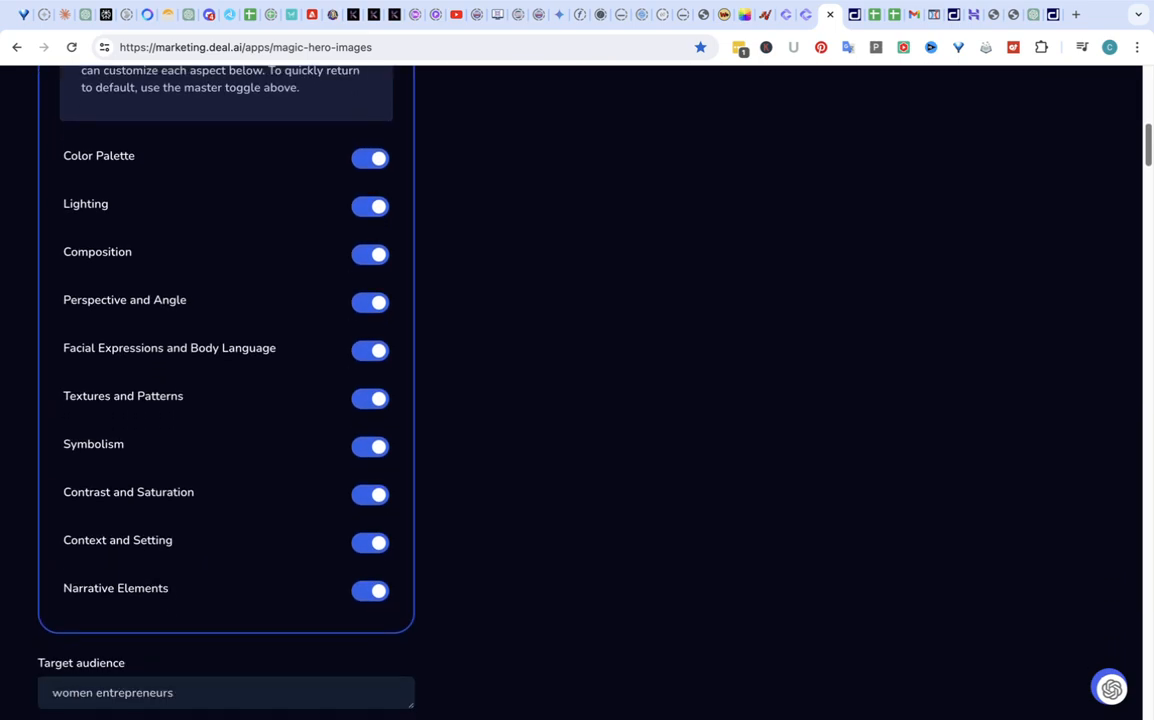
scroll("down", 3)
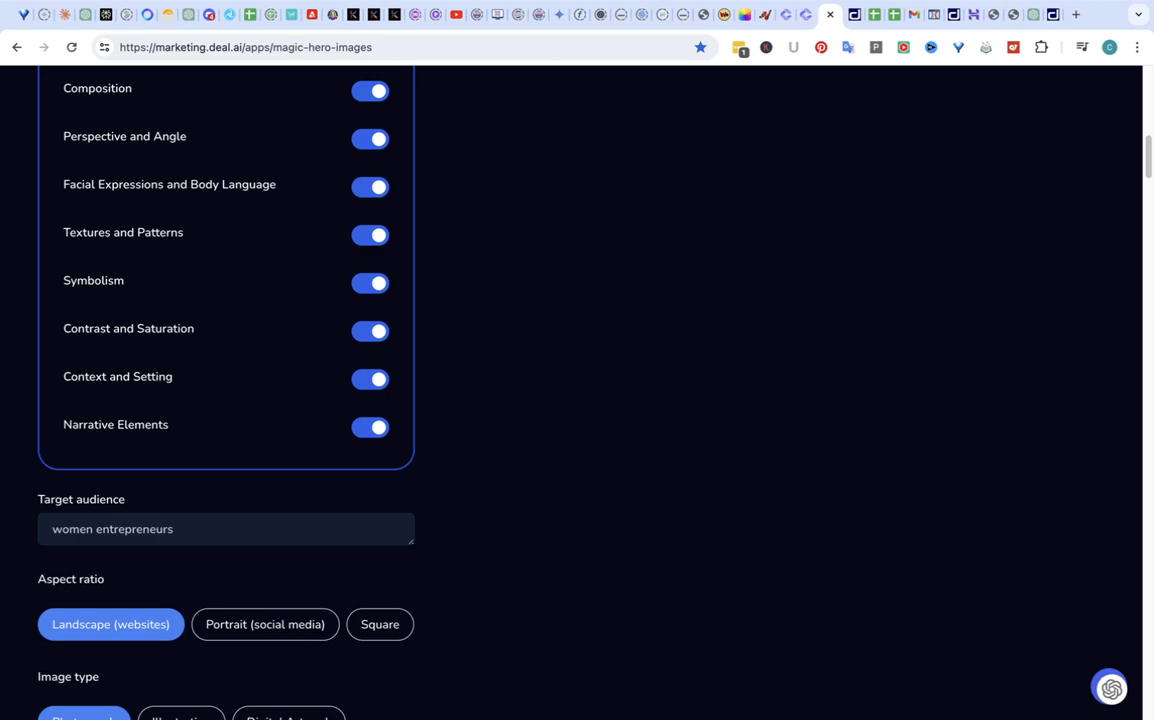
scroll("down", 3)
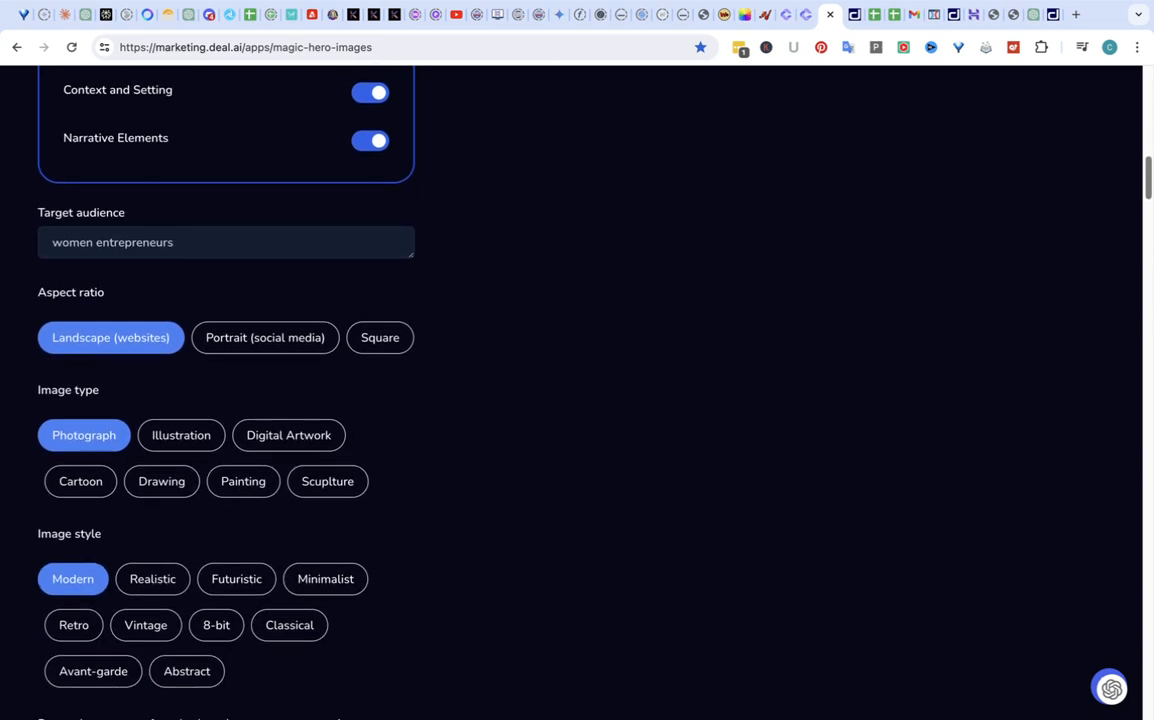
scroll("down", 3)
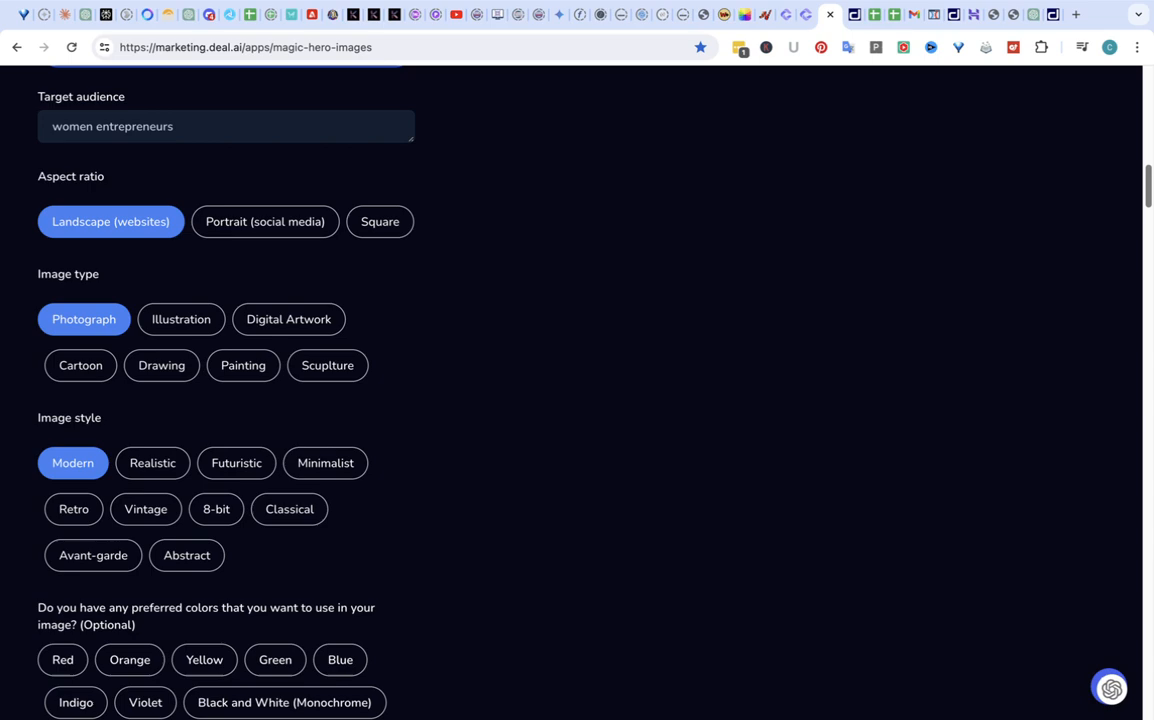
left_click(288, 320)
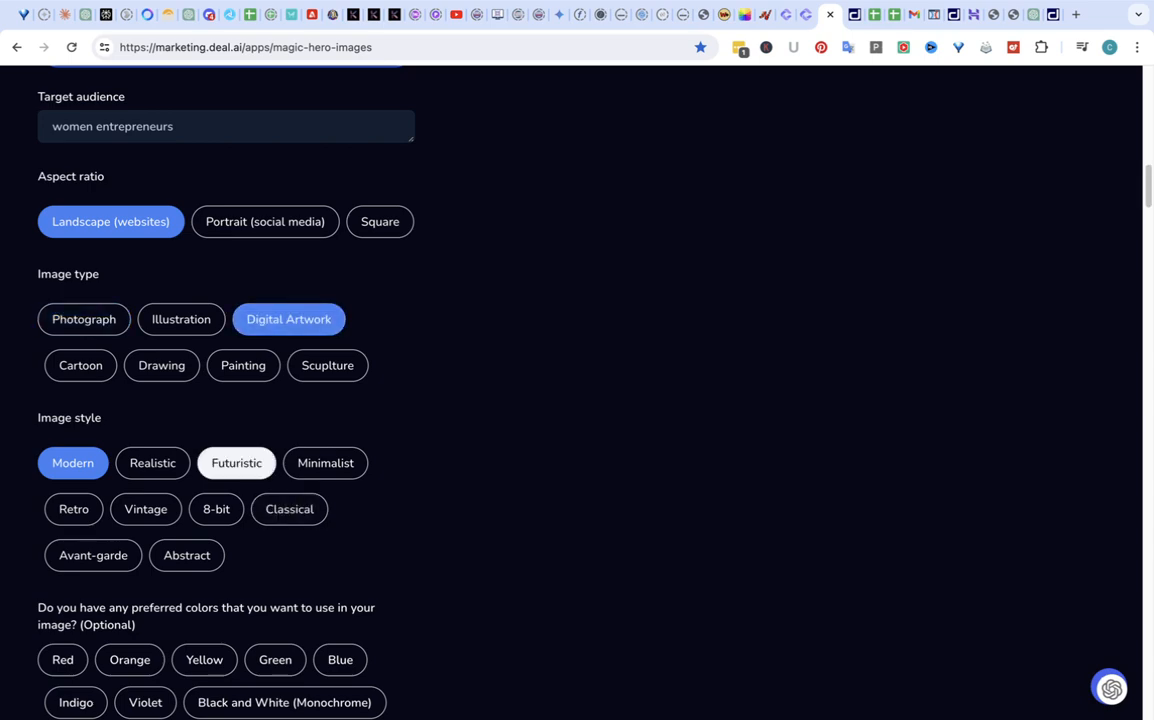
left_click(236, 462)
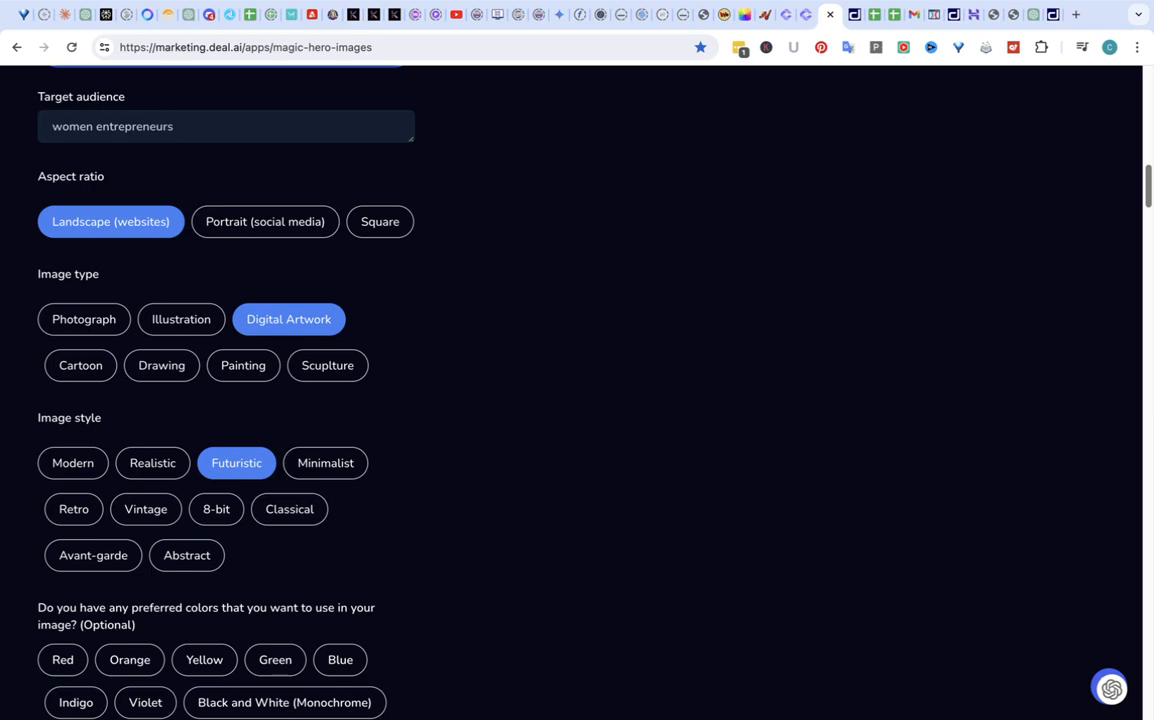
scroll("down", 3)
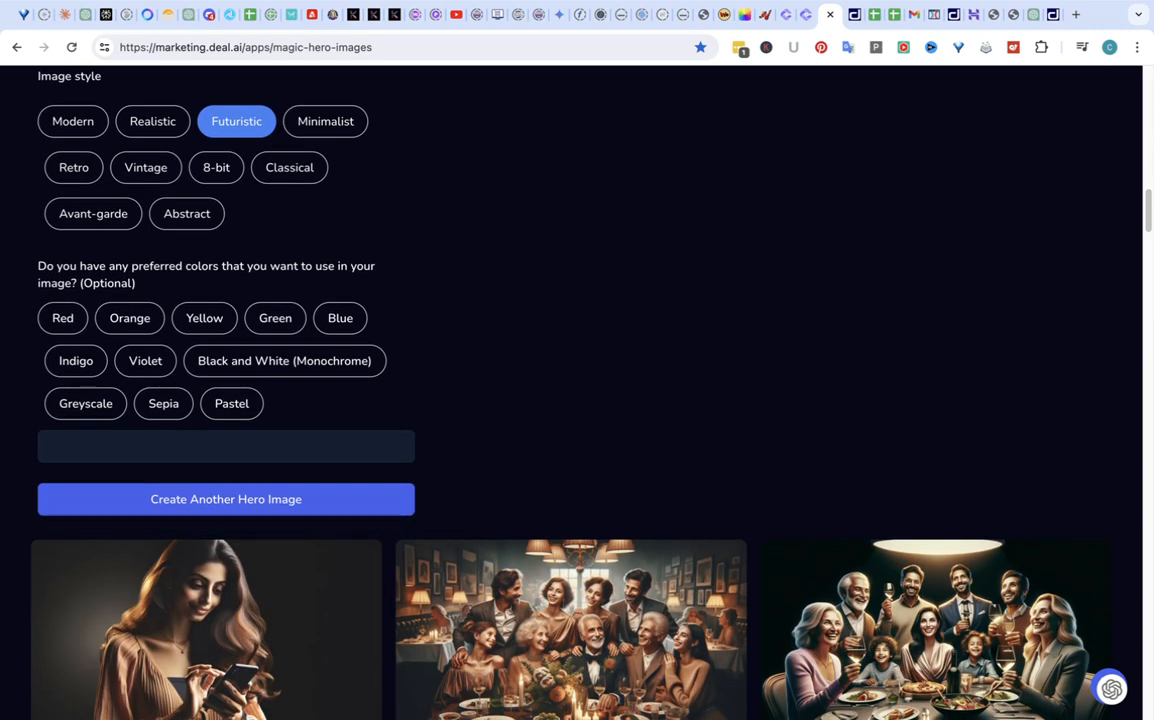
Preview the generated blond superhero hero image and download it as a PNG file.
left_click(224, 500)
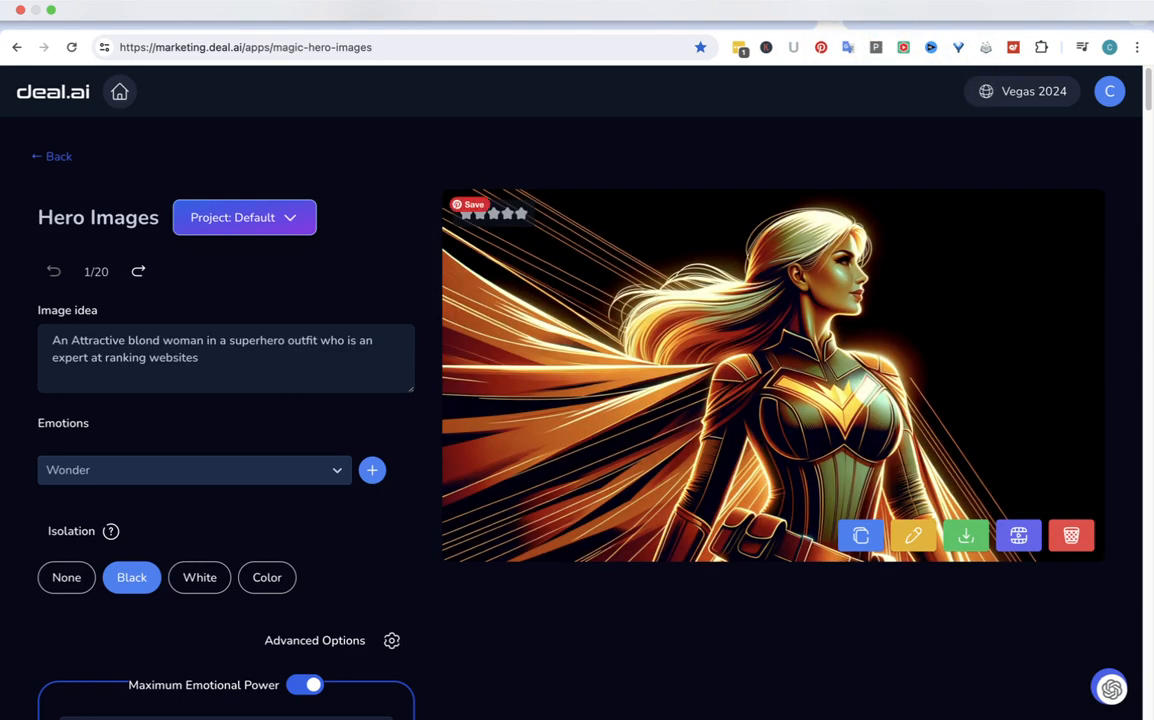
mouse_move(966, 536)
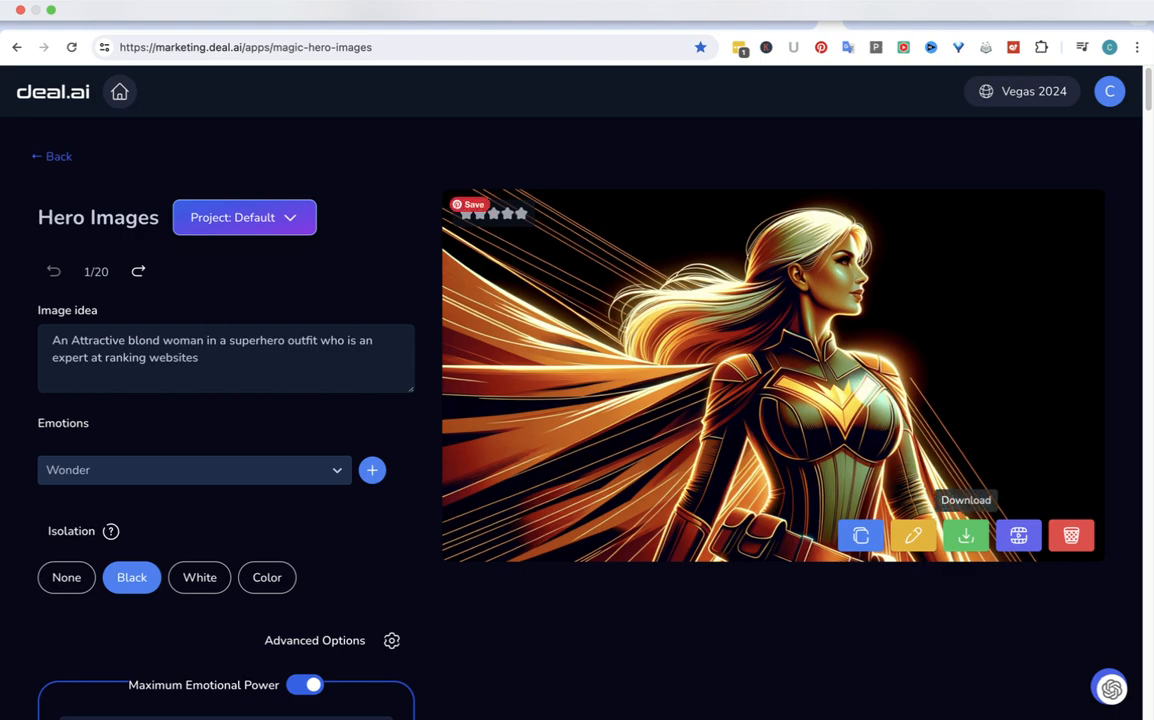
left_click(966, 536)
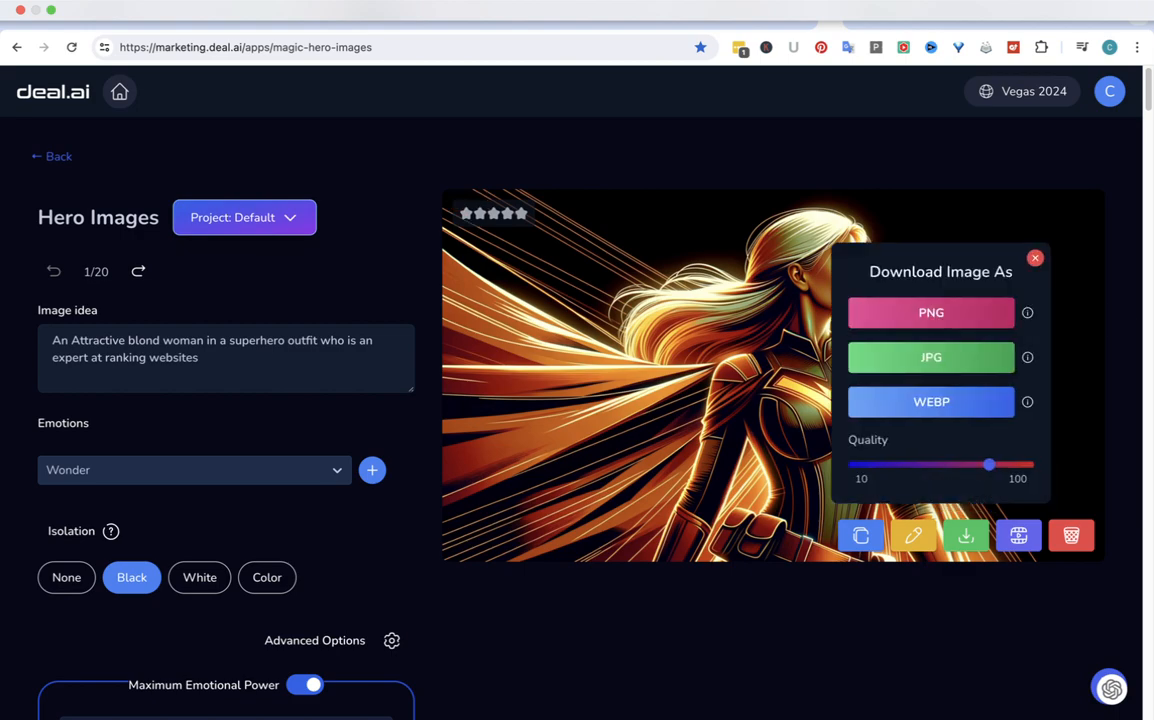
left_click(930, 312)
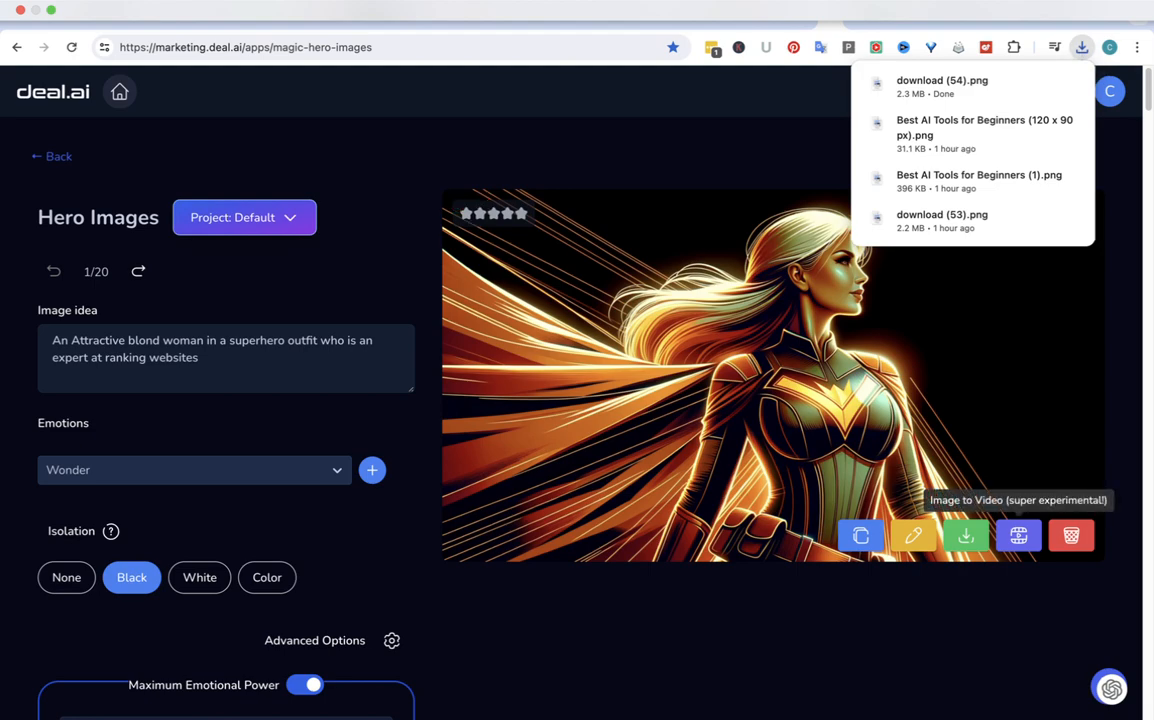
Turn the superhero image into a short animated video clip and close its preview.
left_click(860, 536)
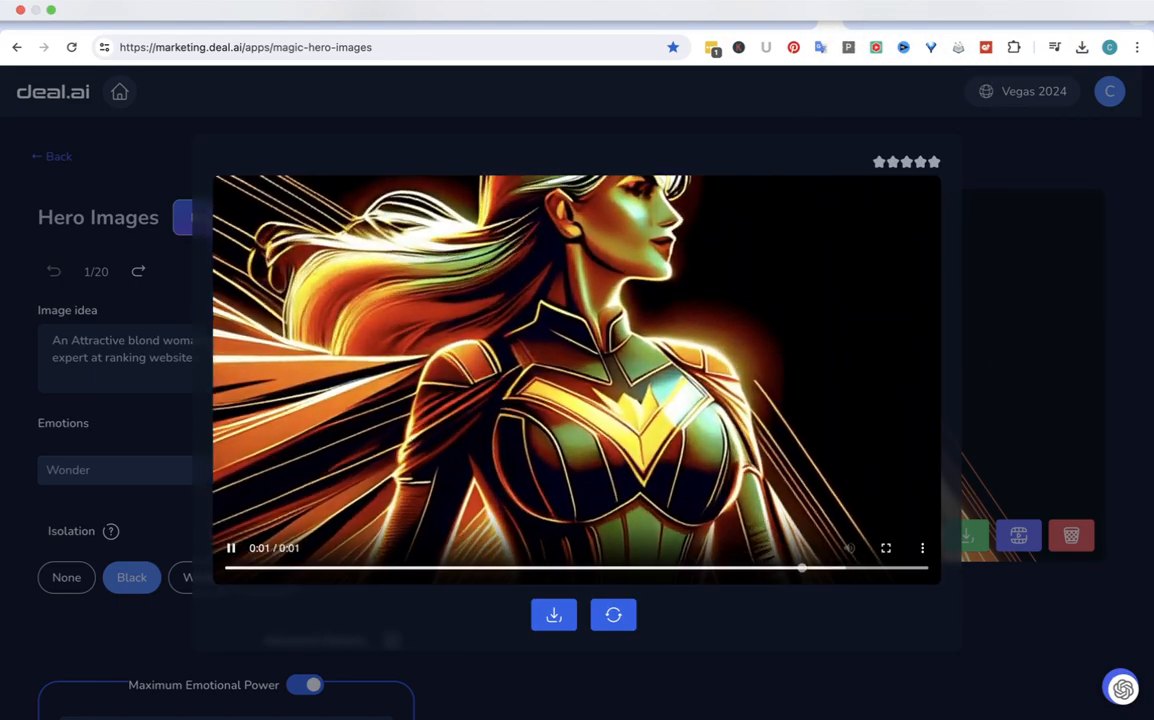
left_click(1080, 48)
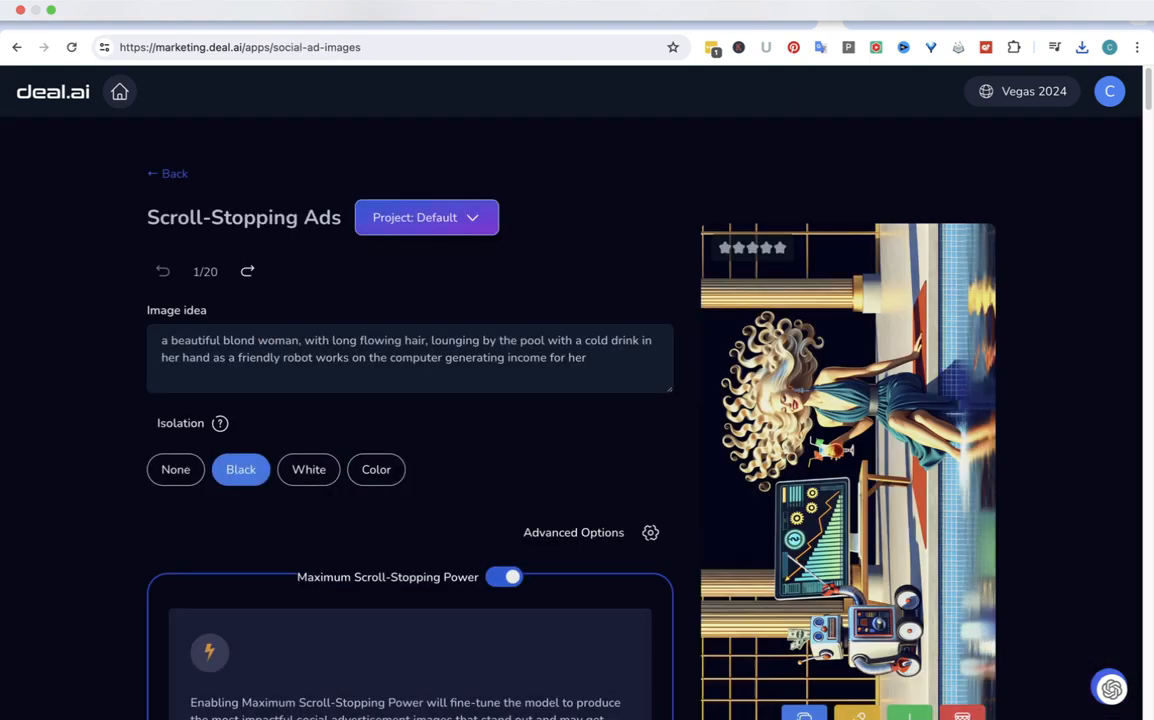
Select and clear the old computer phrase from the Scroll-Stopping Ads image idea.
left_click_drag(332, 340, 586, 356)
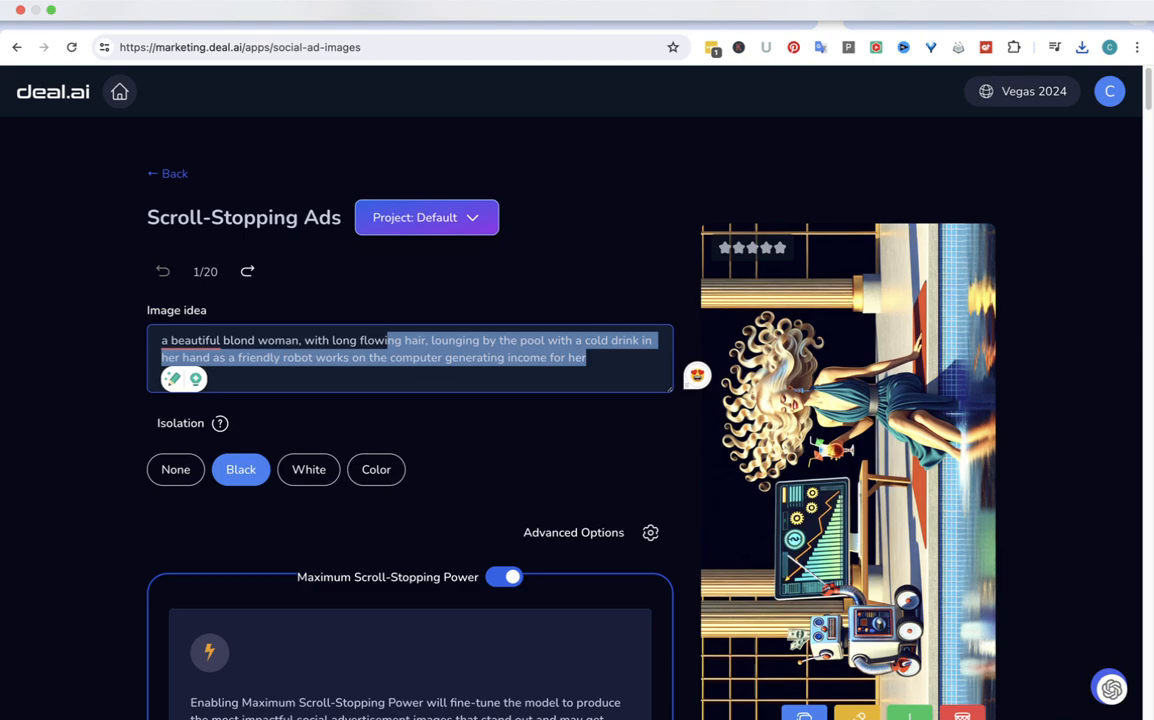
left_click(336, 340)
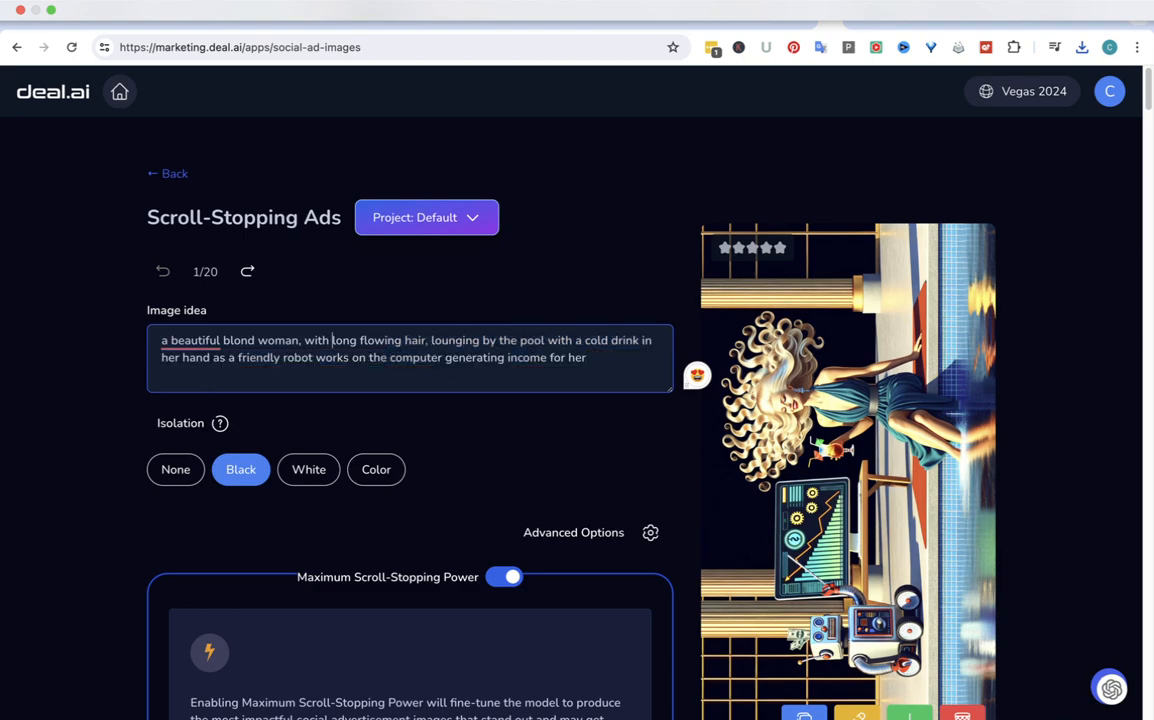
left_click_drag(304, 340, 588, 356)
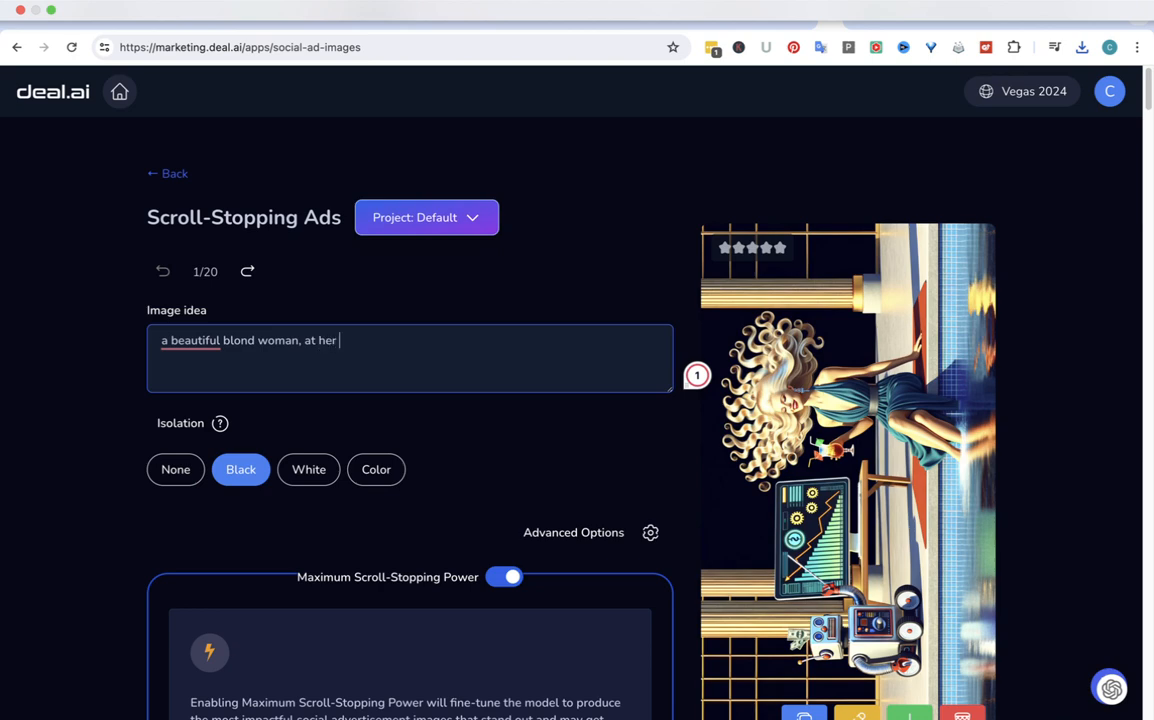
type("computer")
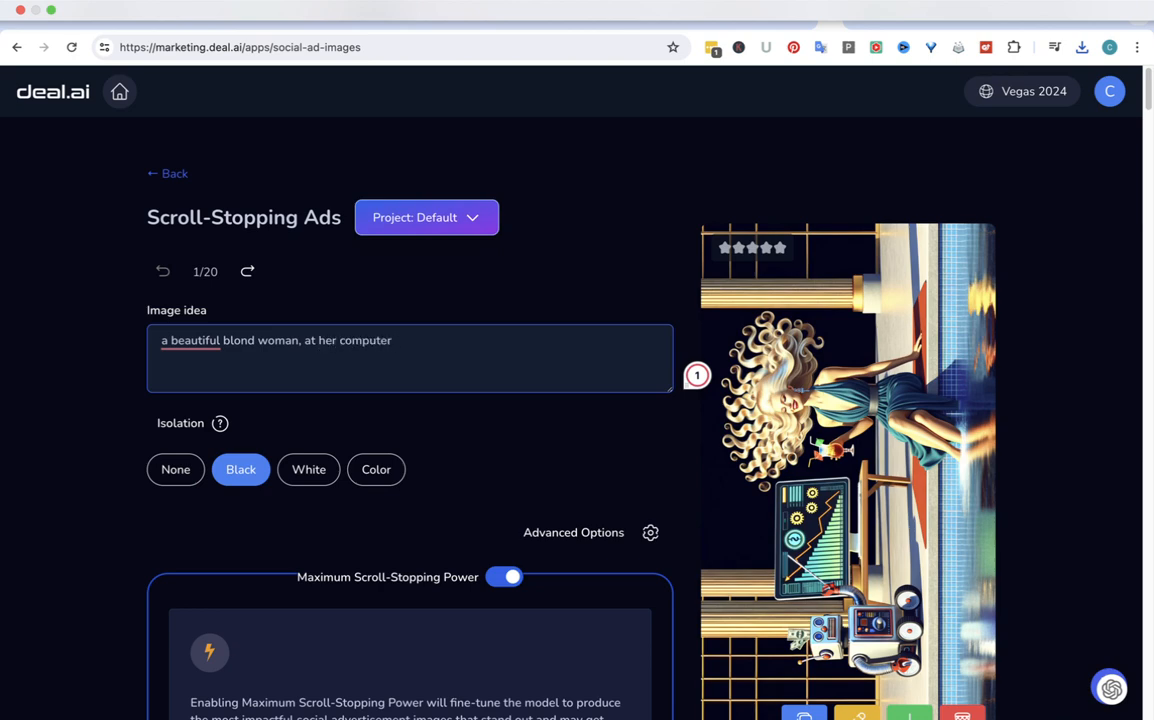
key("Backspace")
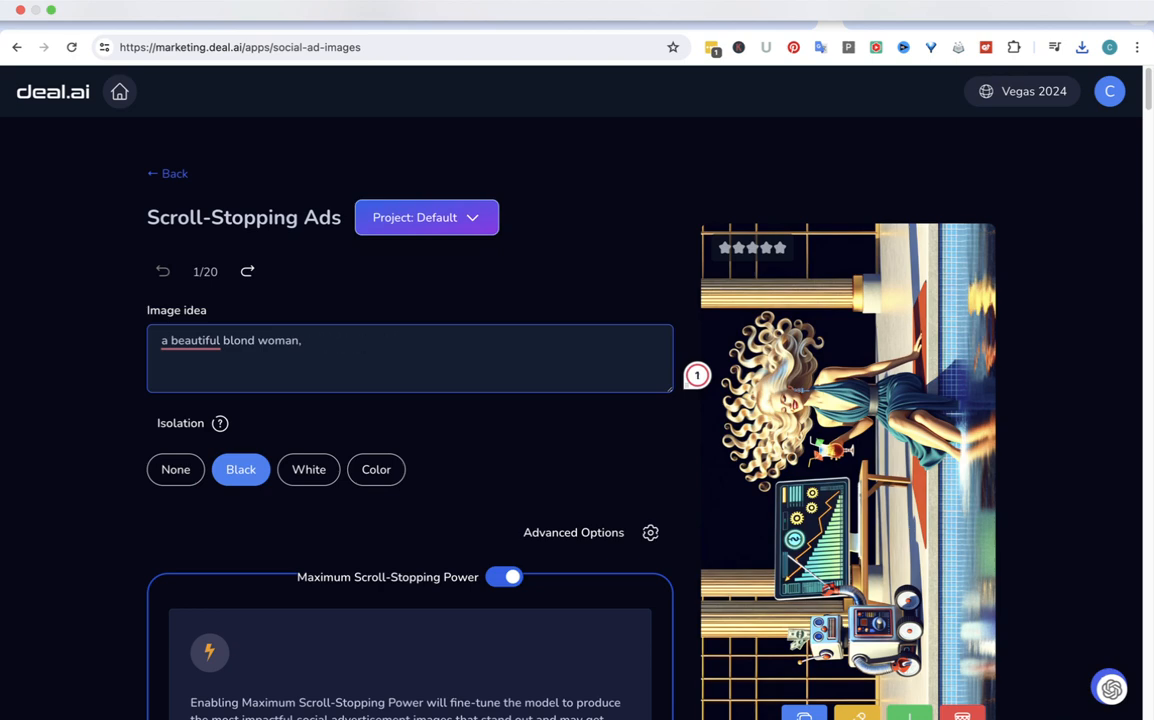
key("Backspace")
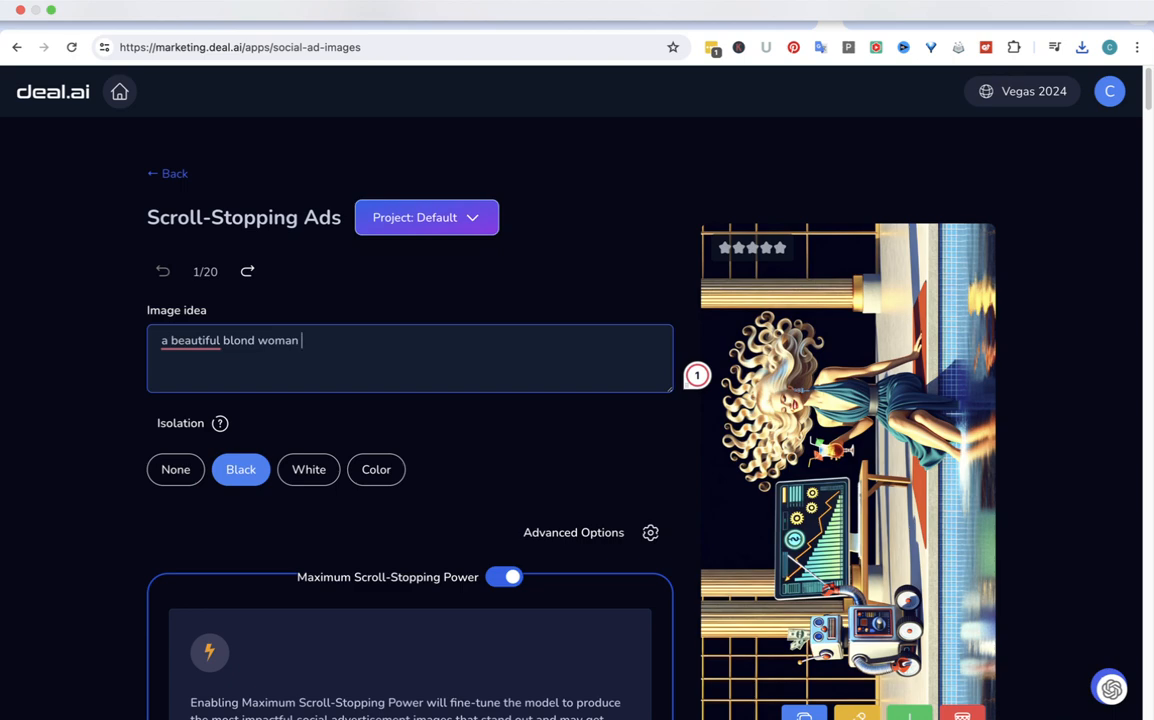
Describe her sitting by the pool while a friendly robot on the computer makes her passive income.
type("sitting by")
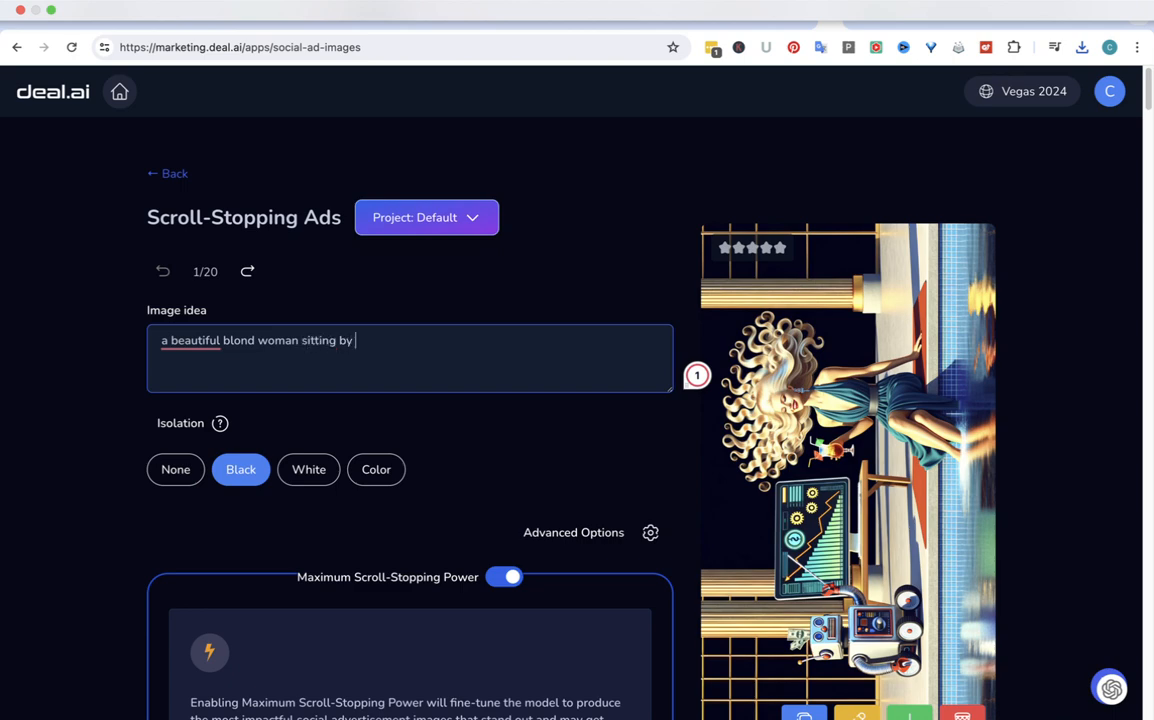
type("the pool relaxing as")
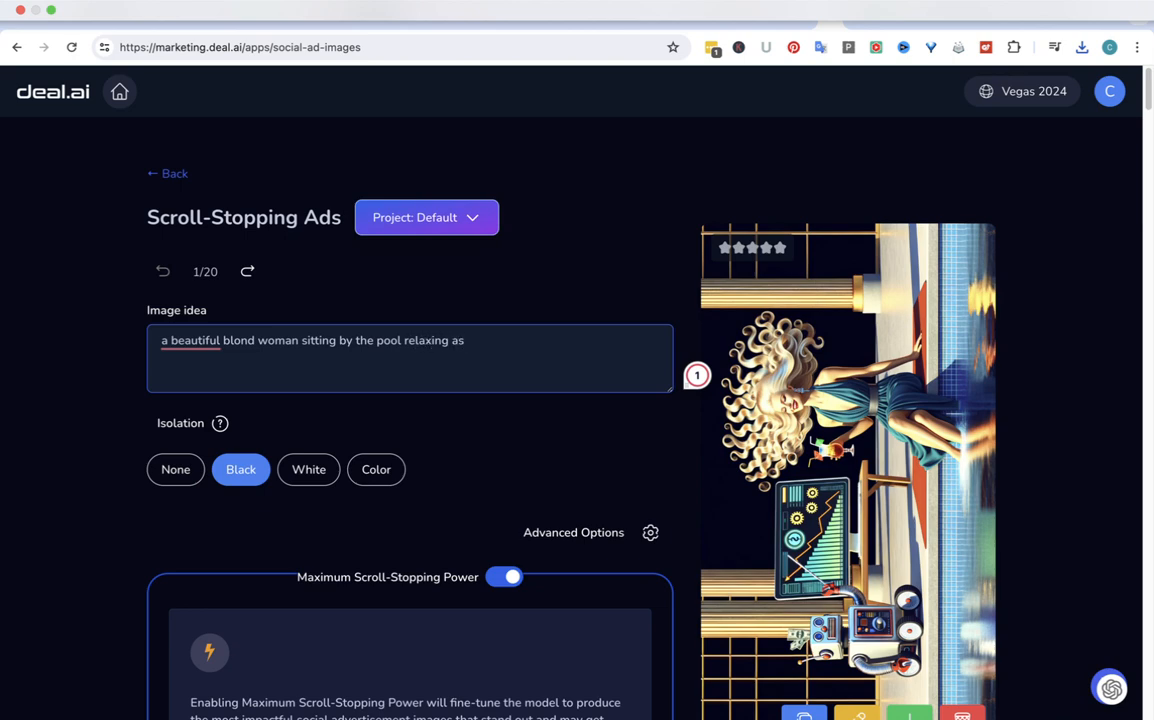
type("a")
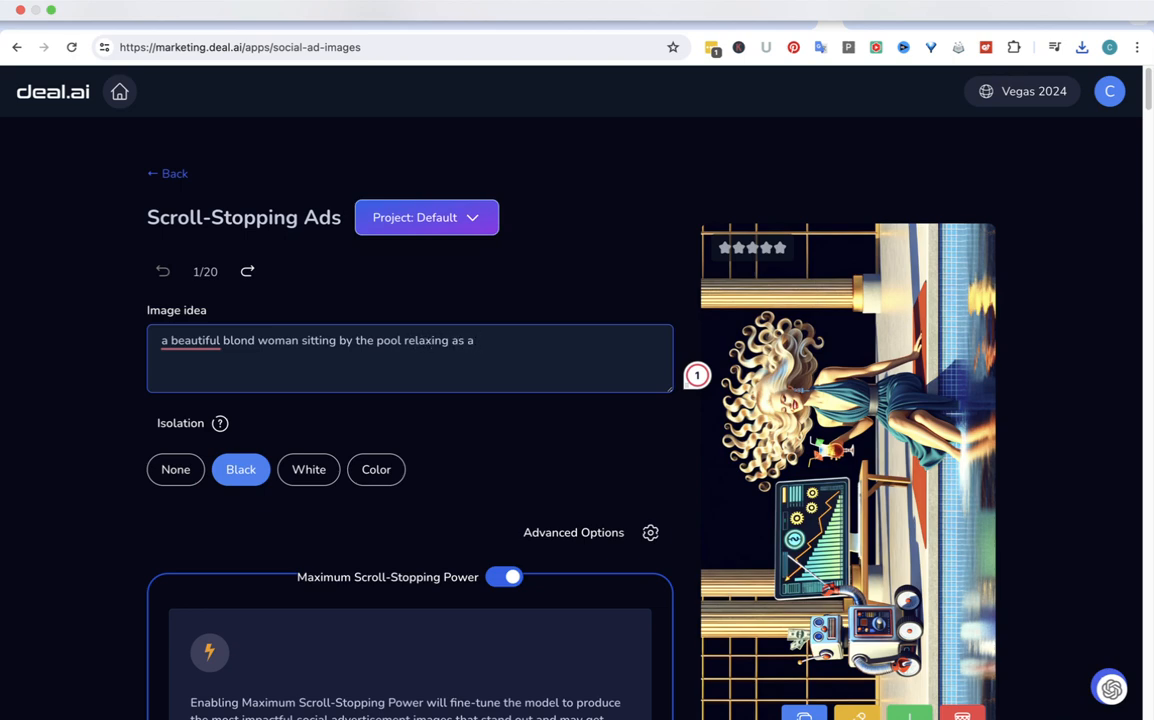
type("frien")
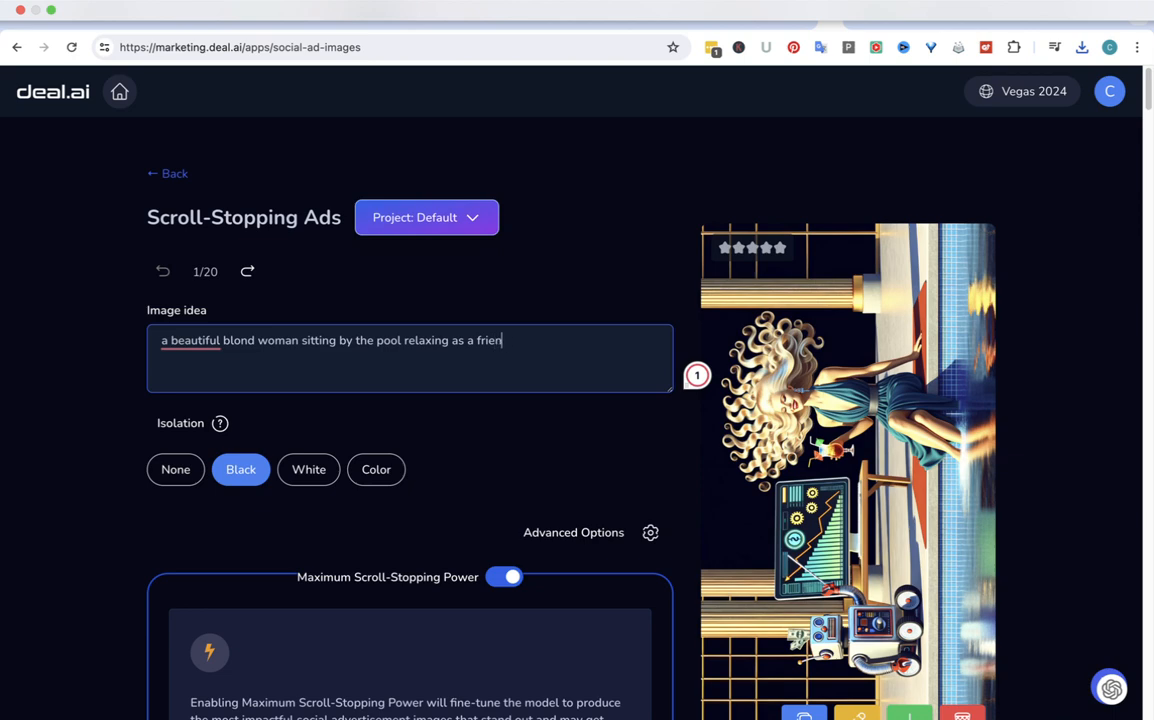
type("dly robot types on the co")
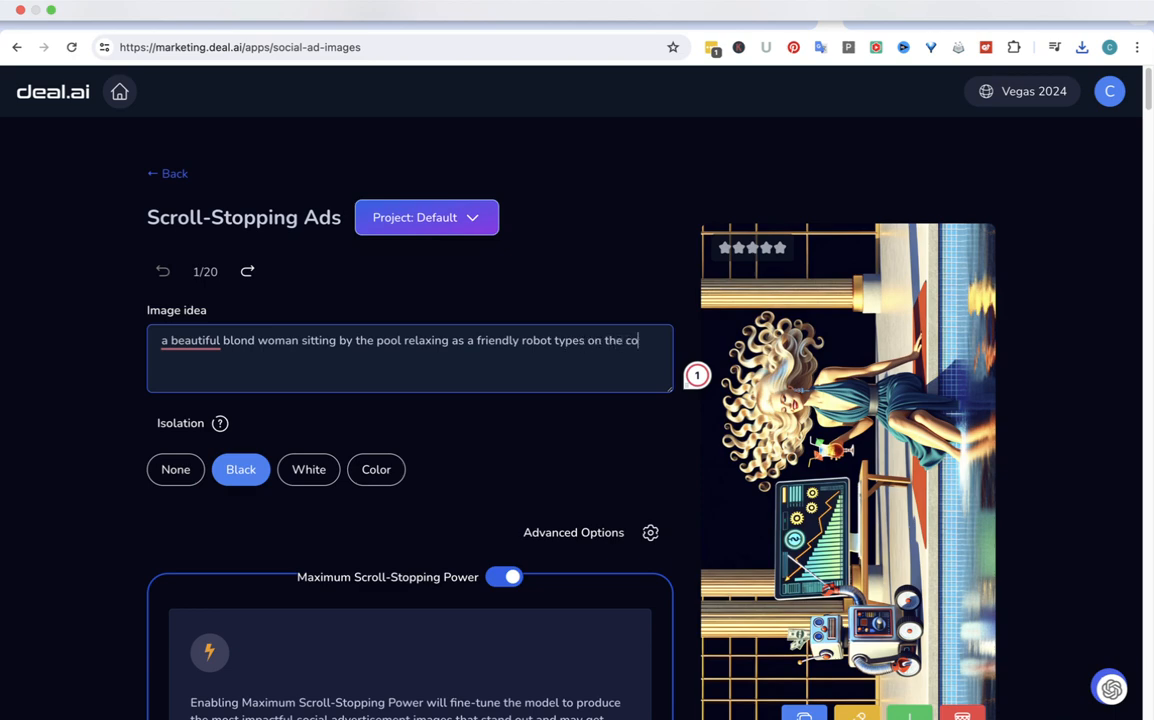
type("mputer and")
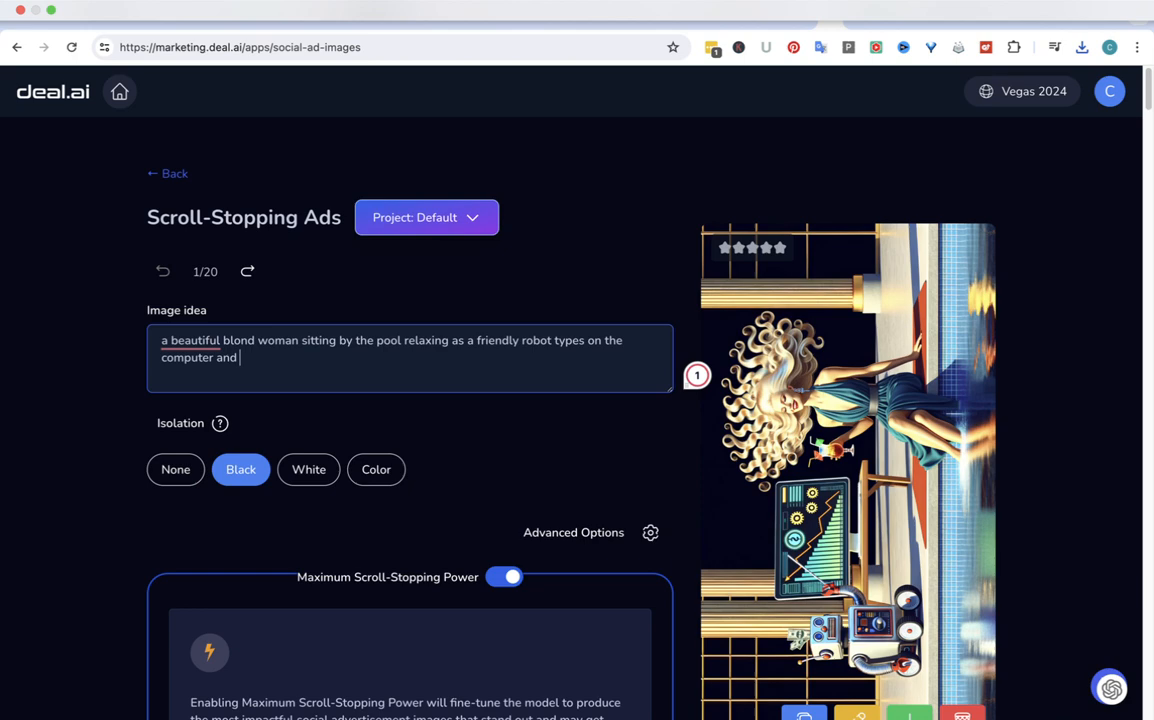
type("makes he")
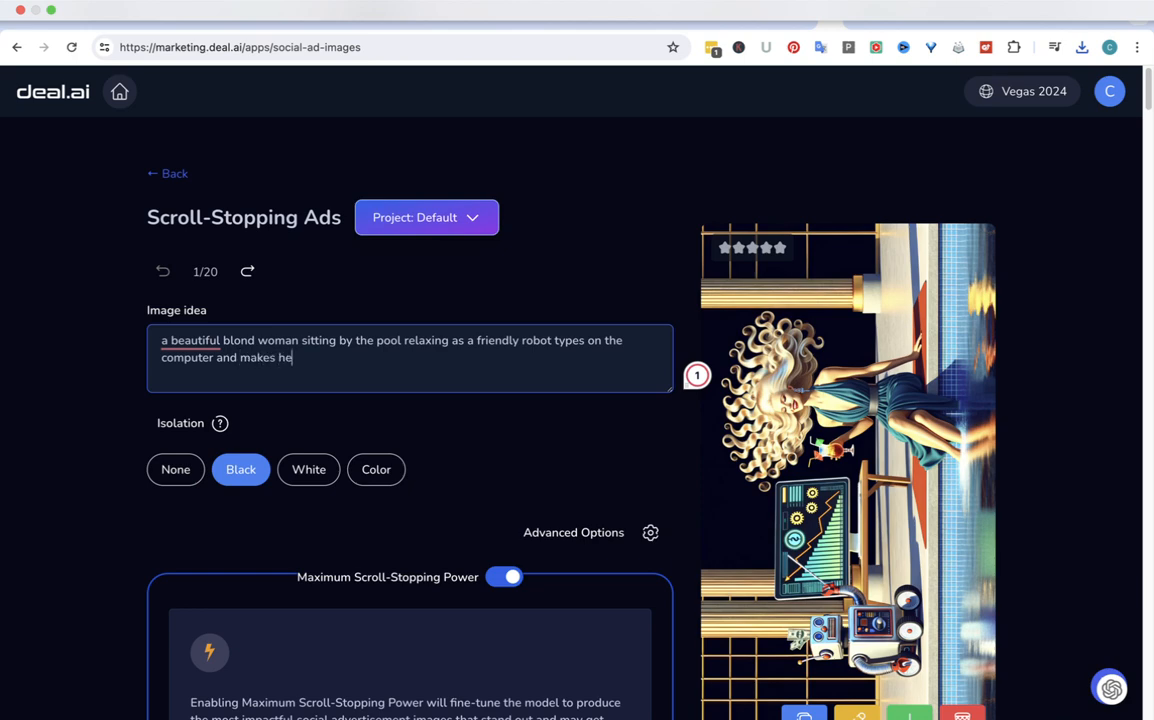
type("passi")
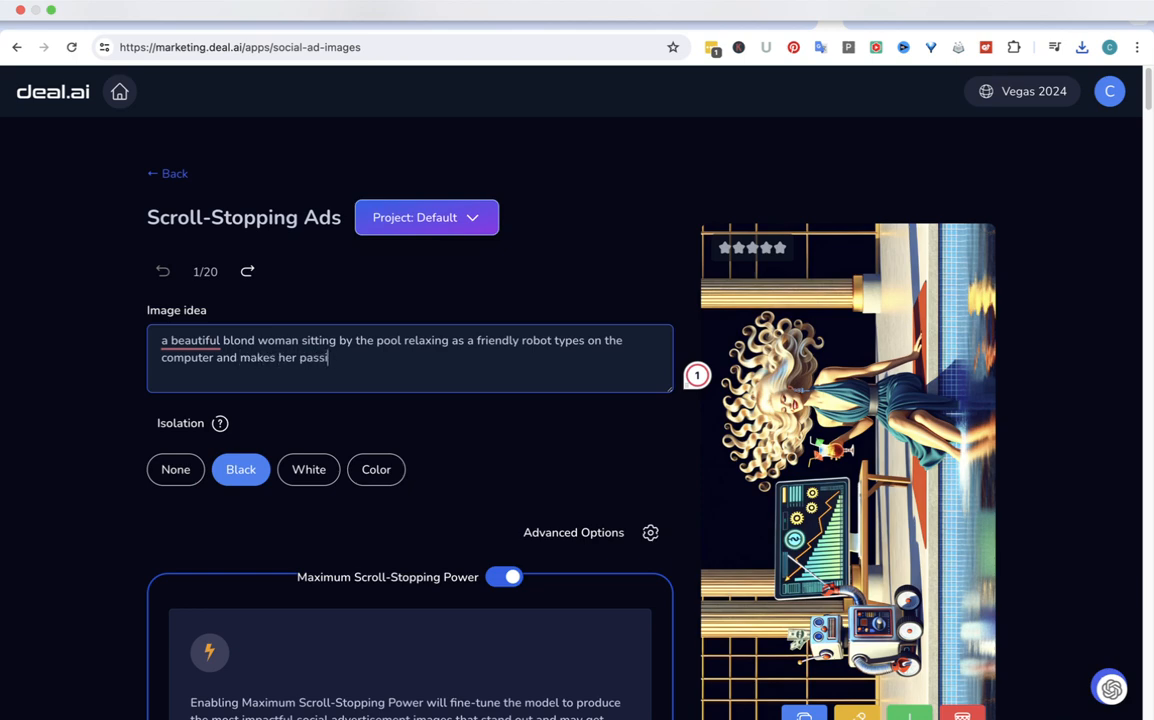
type("ive income")
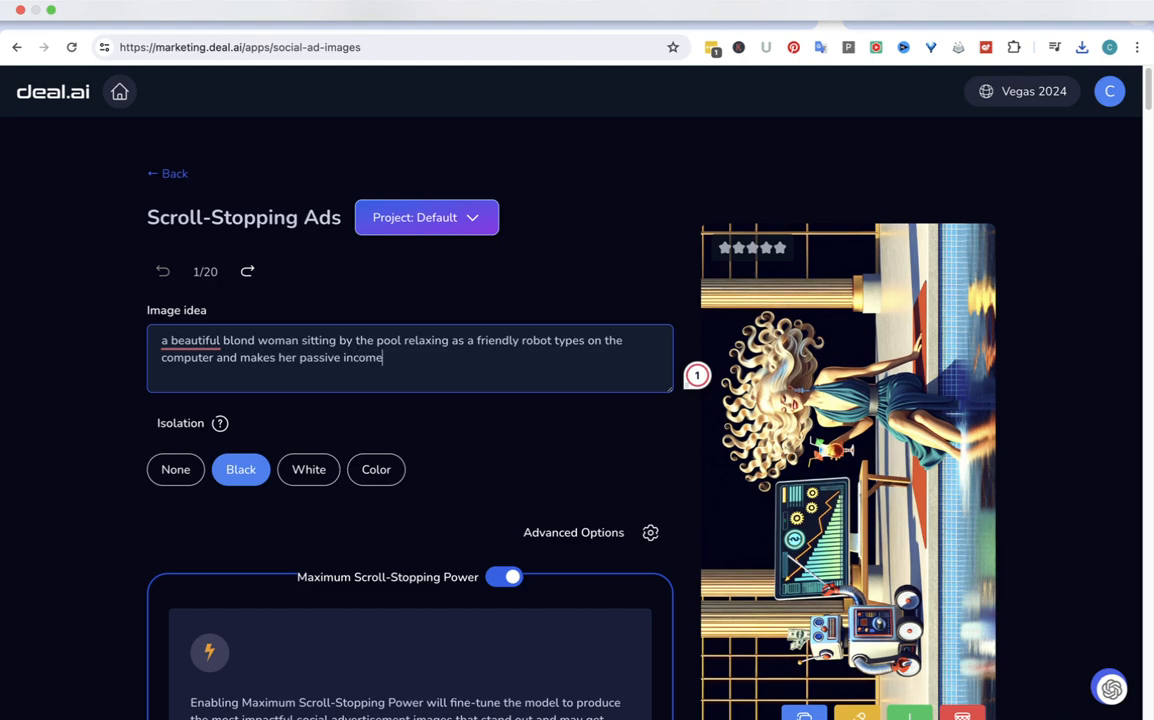
Generate a new scroll-stopping ad of the blond woman poolside beside a robot at a laptop.
scroll("down", 3)
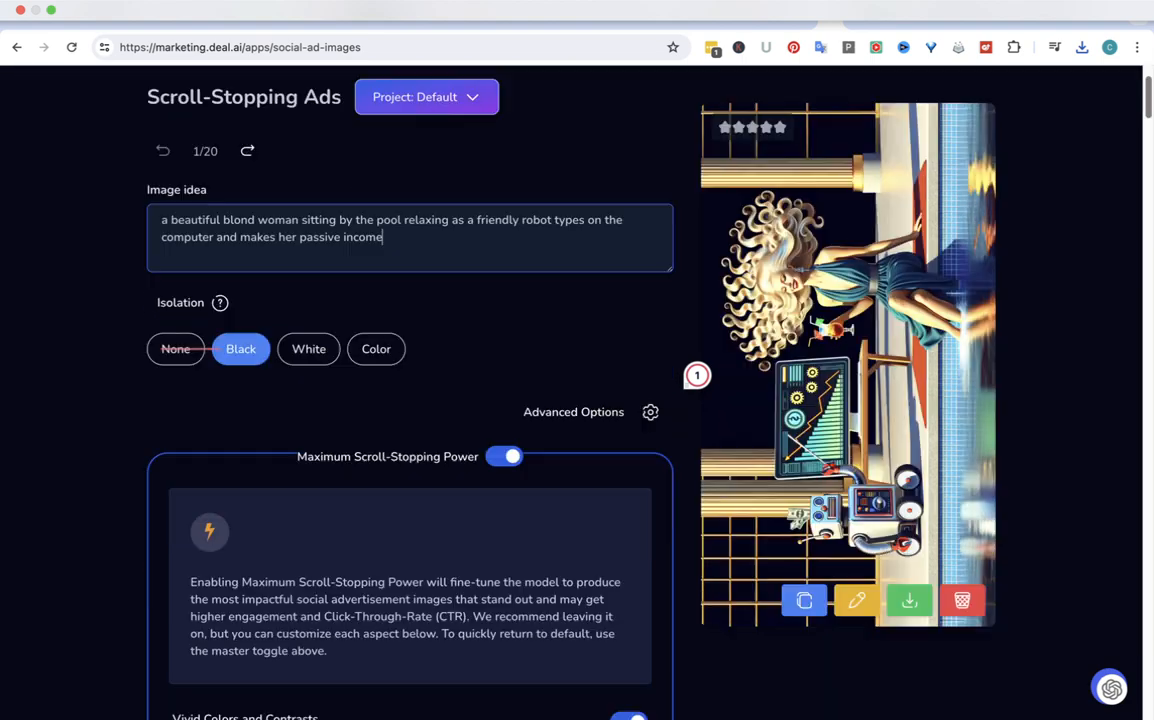
scroll("down", 3)
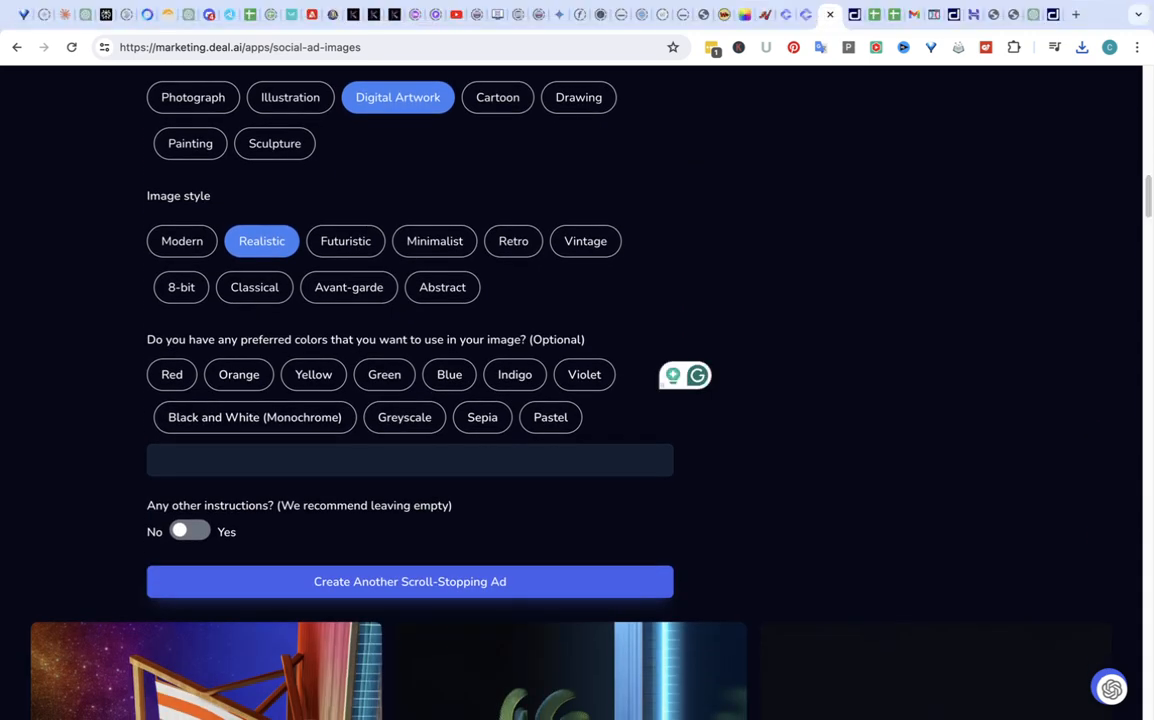
left_click(408, 580)
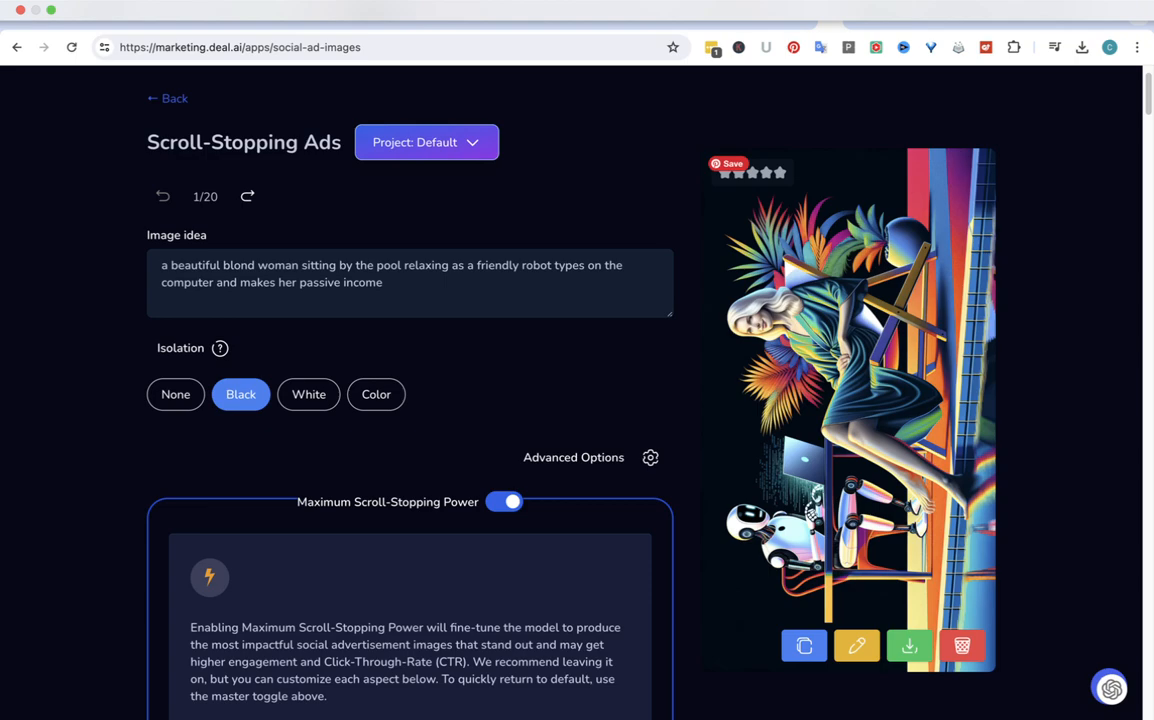
mouse_move(804, 644)
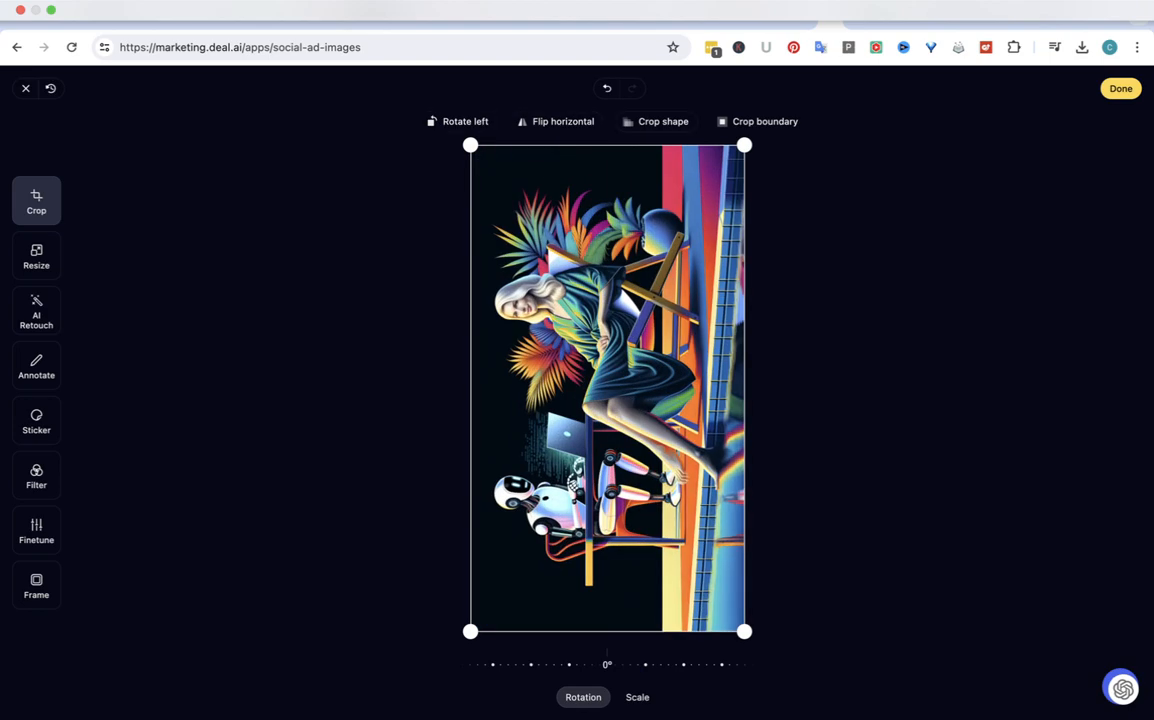
Rotate the poolside ad upright and recrop it into a wide landscape scene of the woman and robot.
left_click(458, 122)
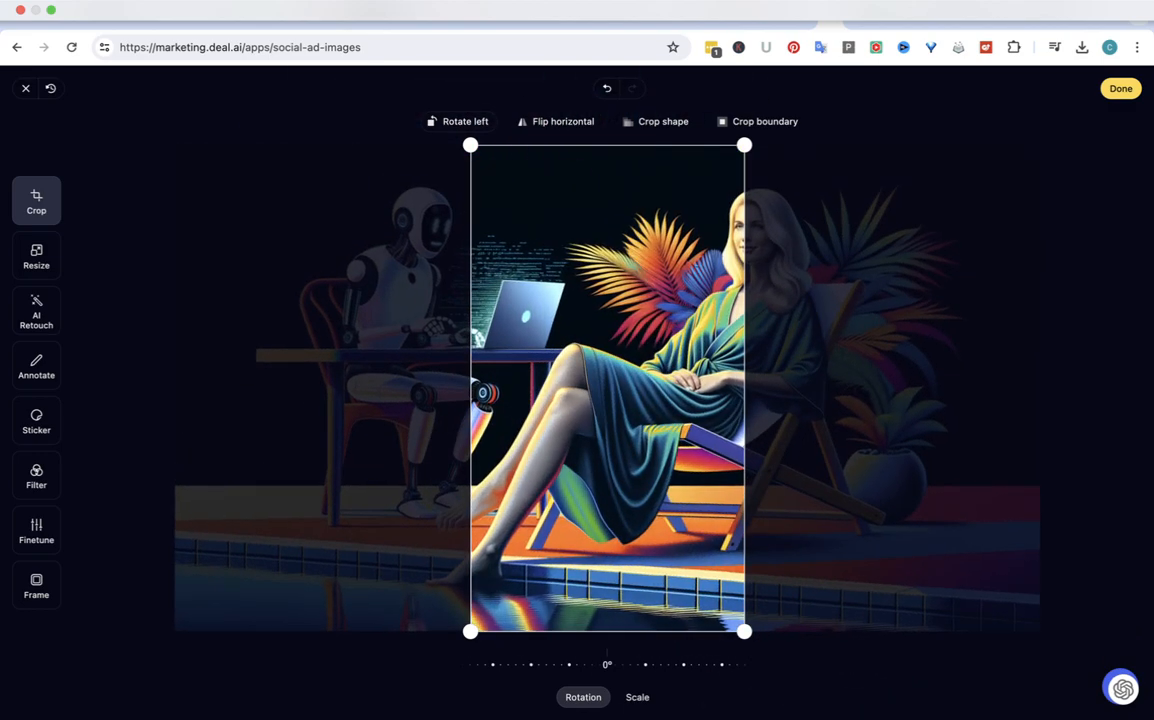
left_click_drag(744, 388, 752, 388)
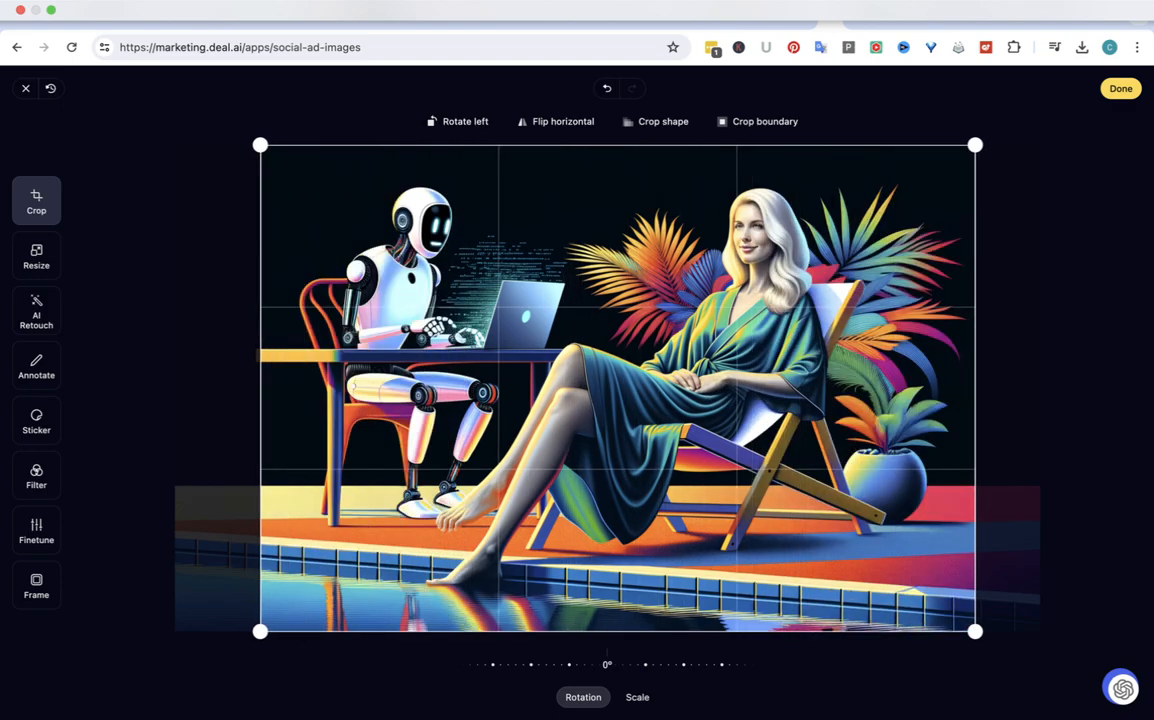
left_click_drag(260, 388, 216, 388)
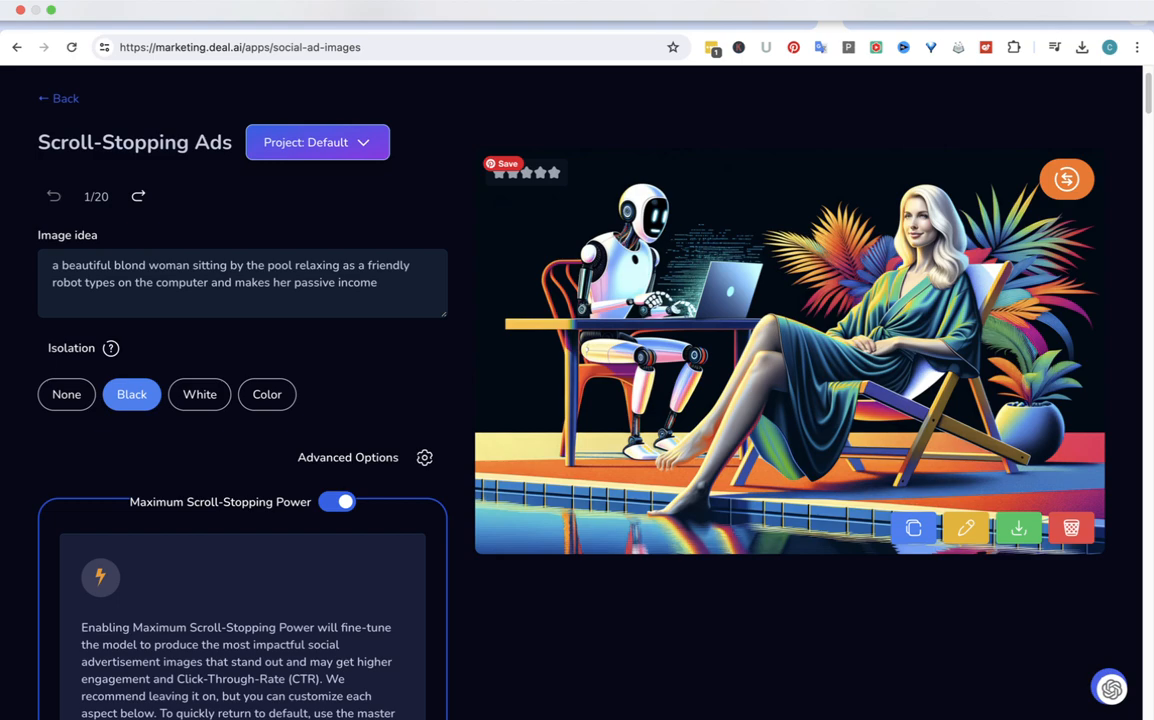
mouse_move(1016, 528)
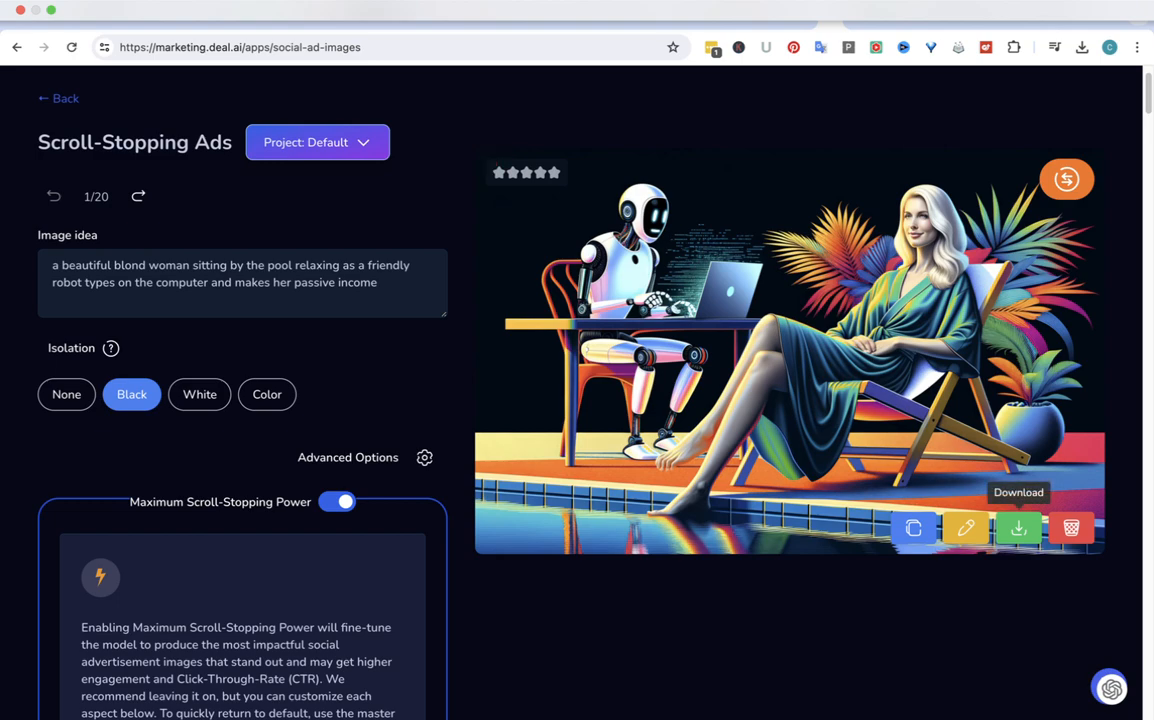
Download the poolside woman-and-robot ad as a PNG and return to the AI apps collection.
left_click(1016, 528)
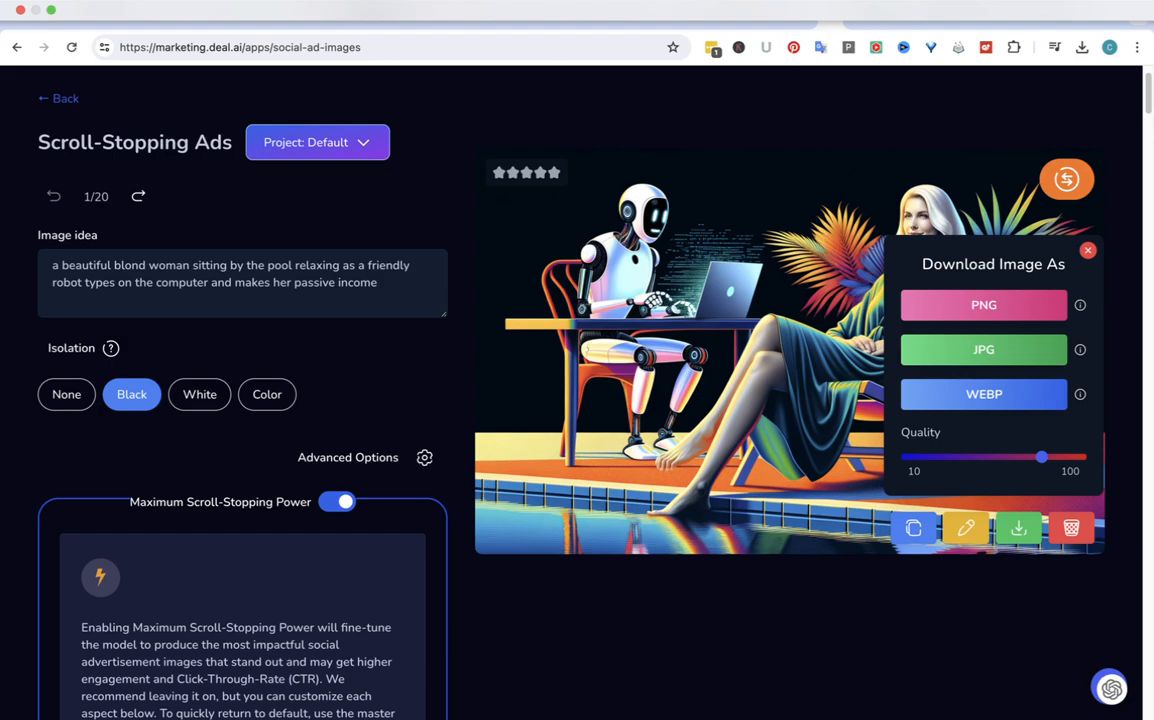
left_click(1088, 250)
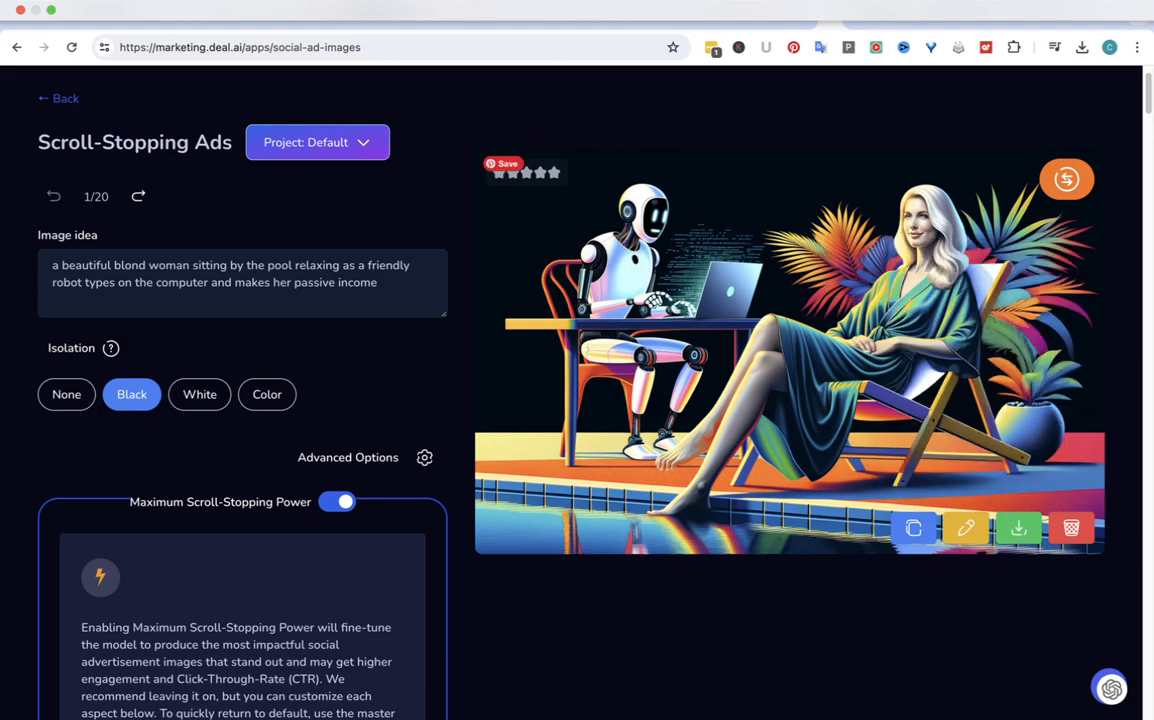
left_click(1080, 48)
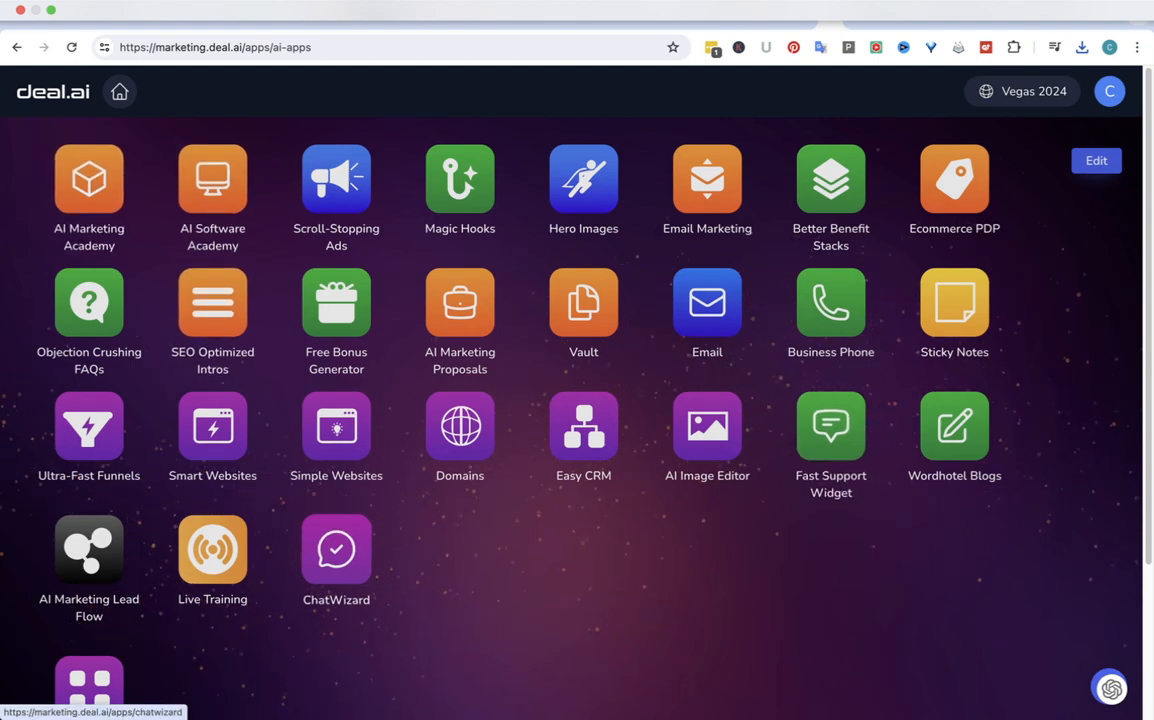
left_click(336, 548)
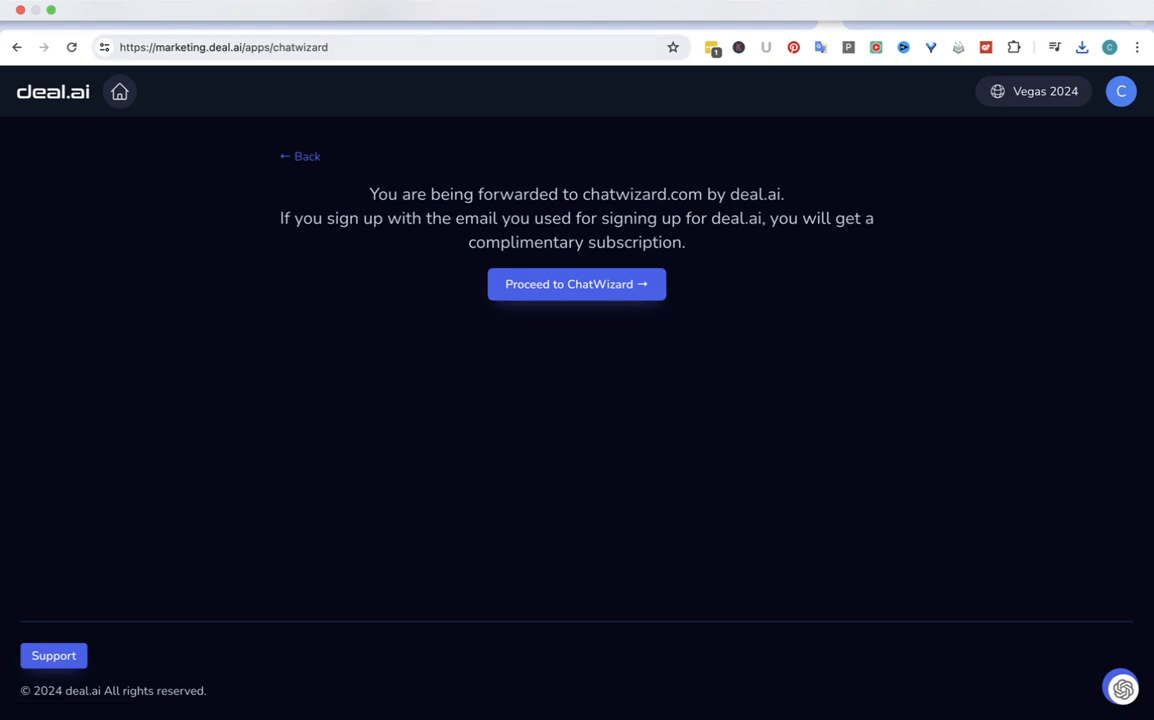
mouse_move(576, 284)
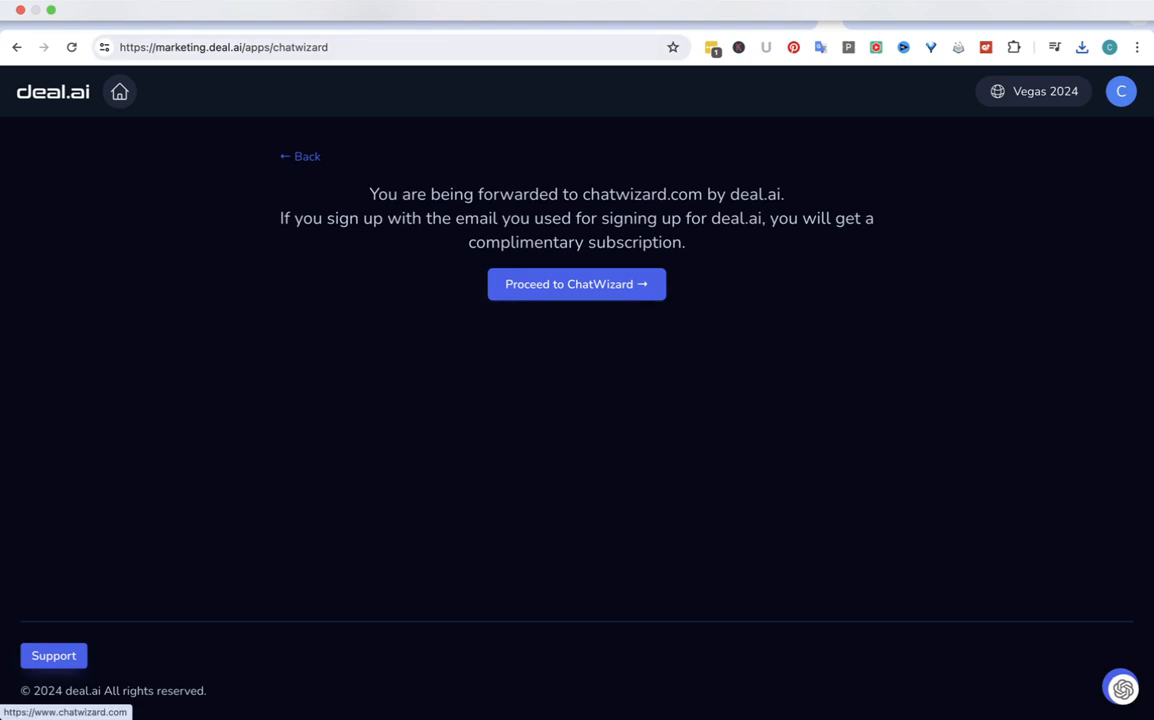
left_click(576, 284)
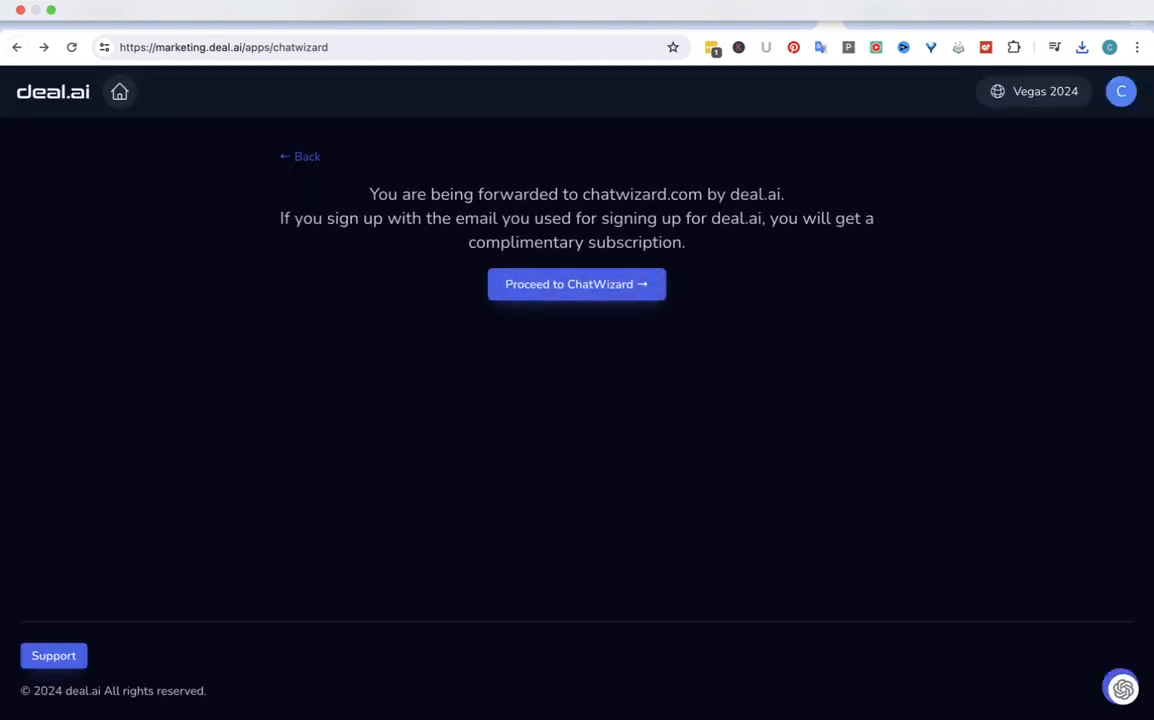
left_click(300, 156)
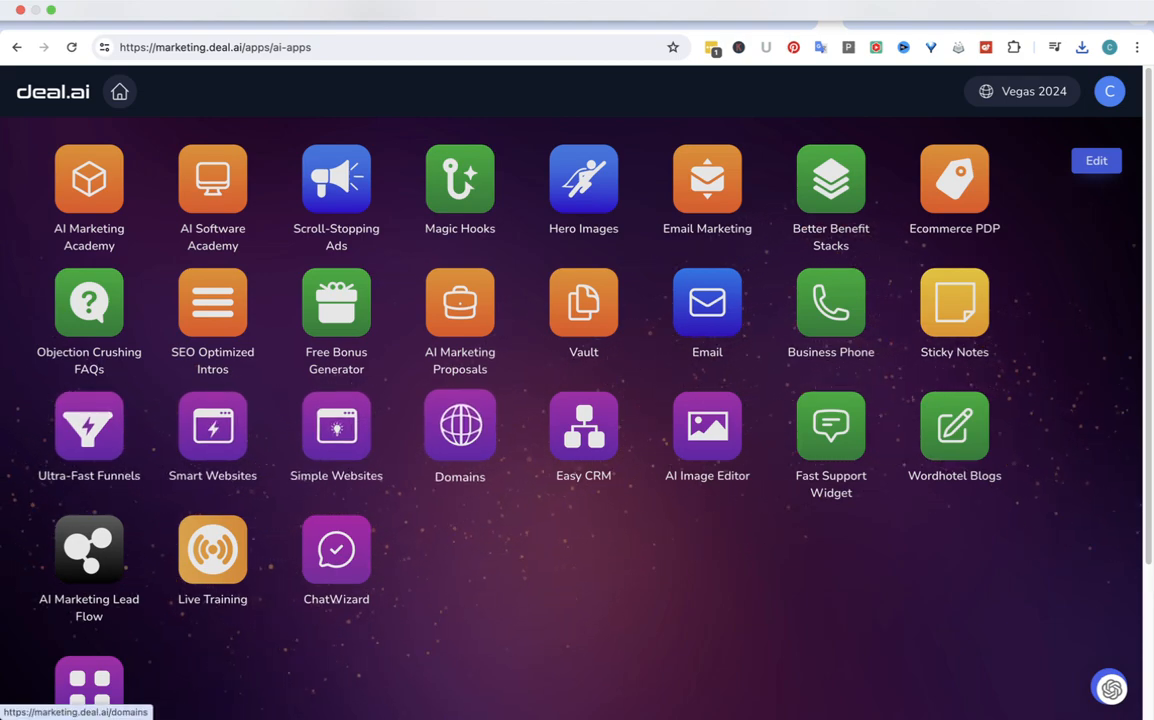
mouse_move(708, 424)
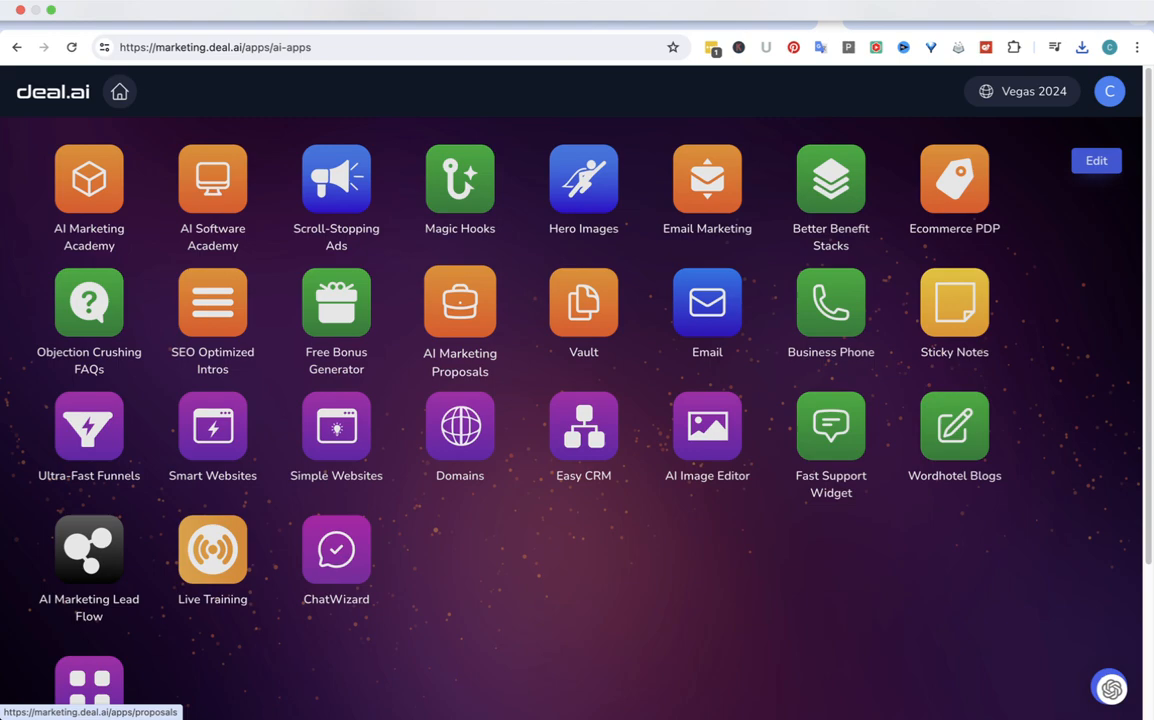
left_click(458, 302)
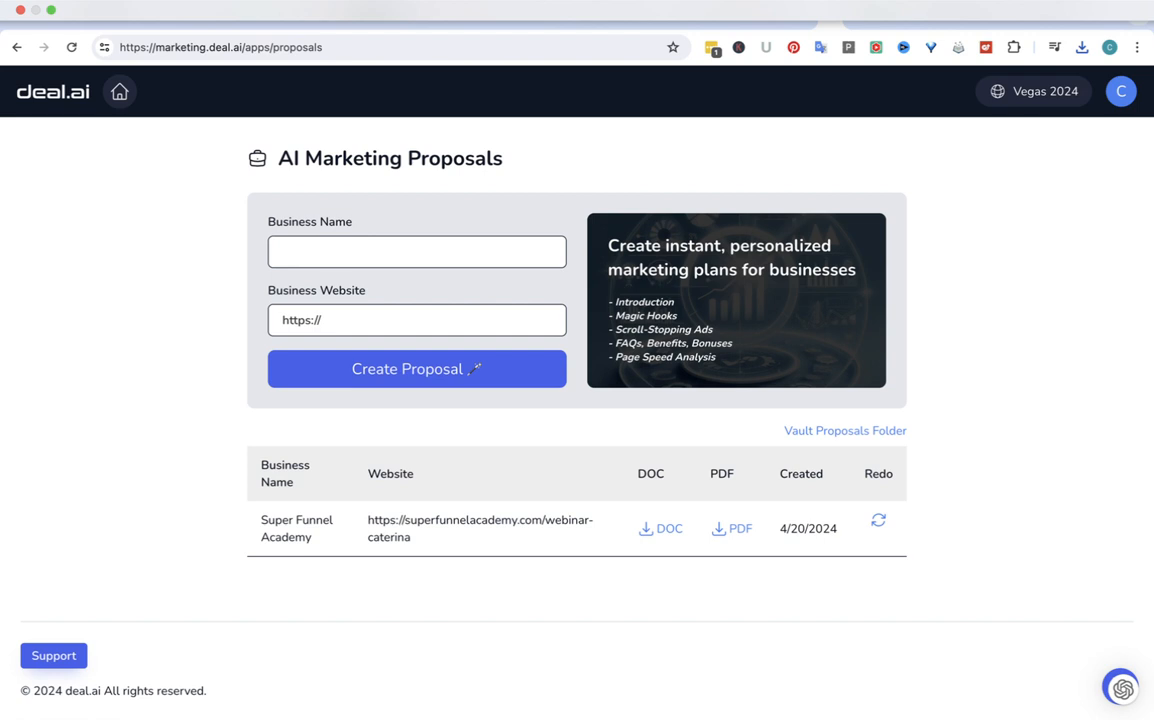
left_click(416, 252)
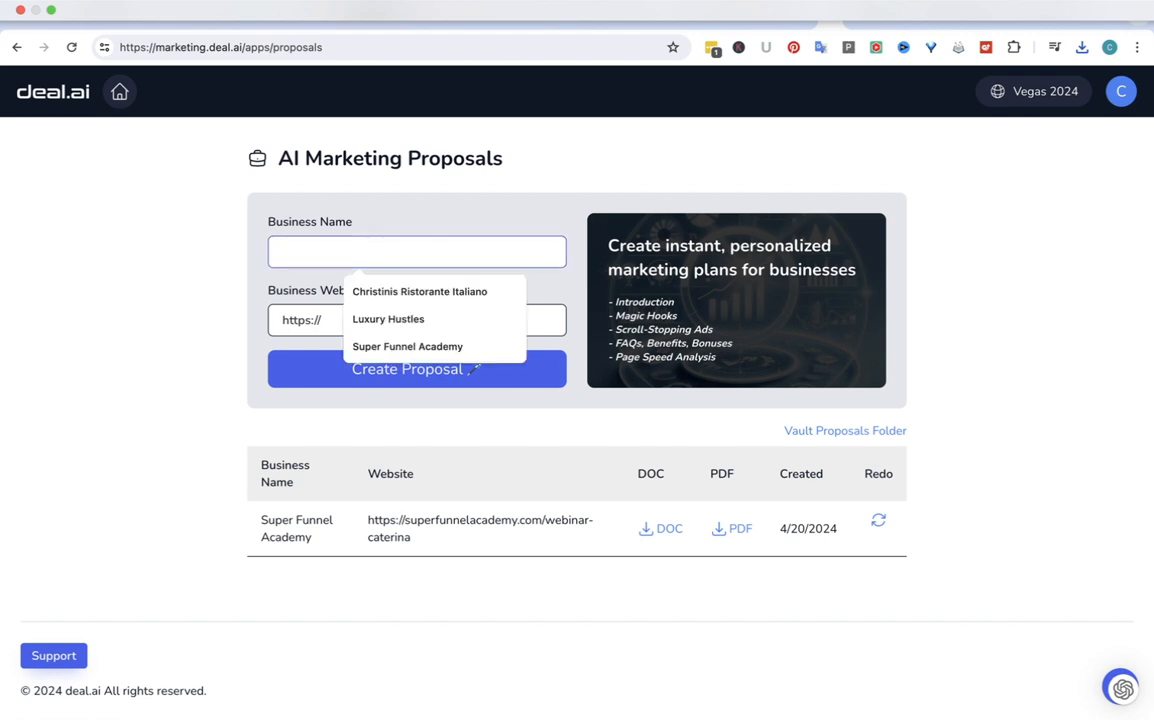
type("Cats Tech Talk")
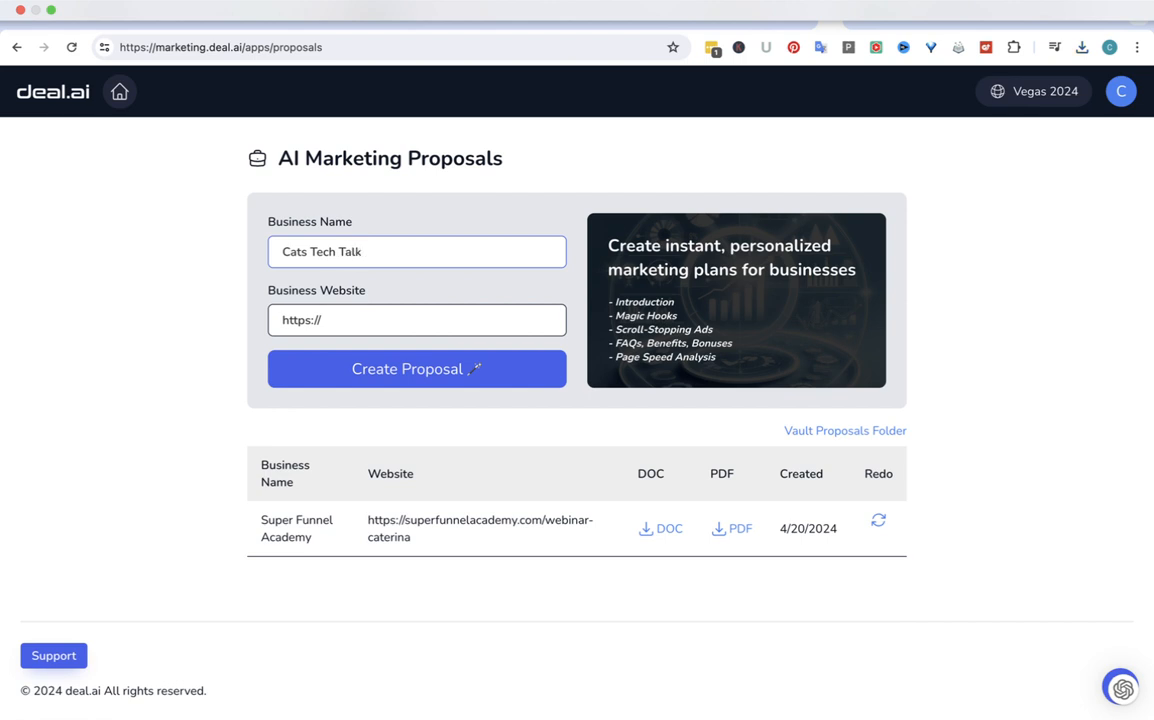
type("www.")
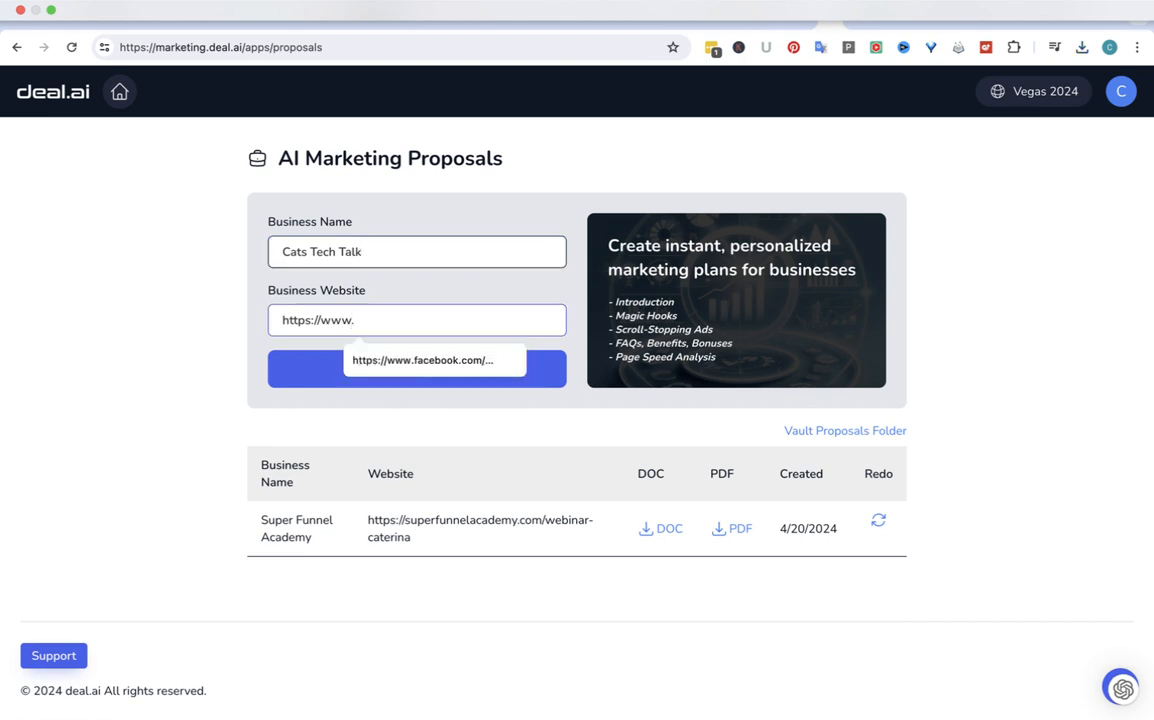
type("catstechtalk")
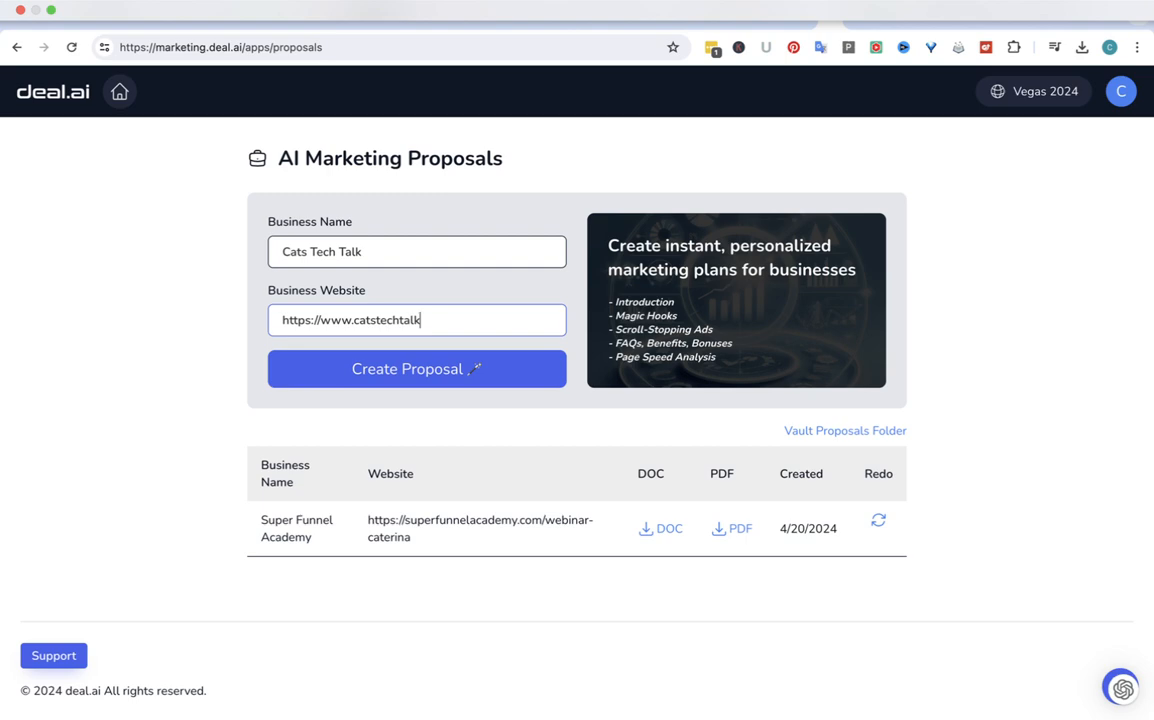
type(".com")
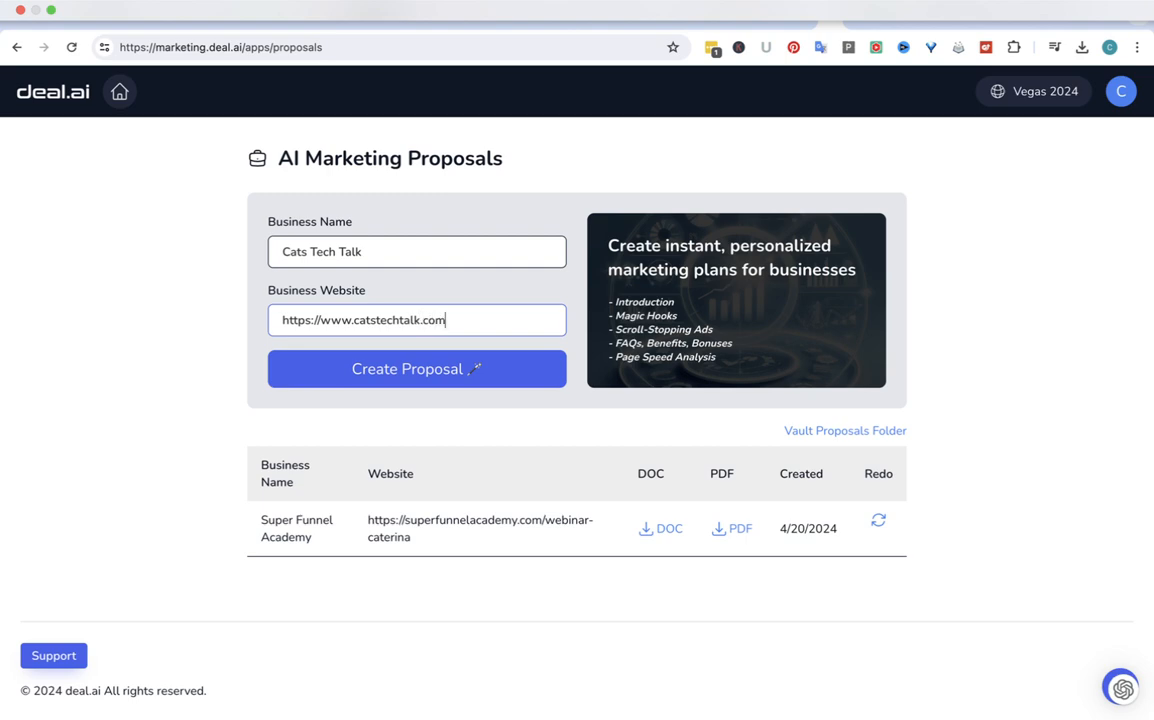
left_click(416, 368)
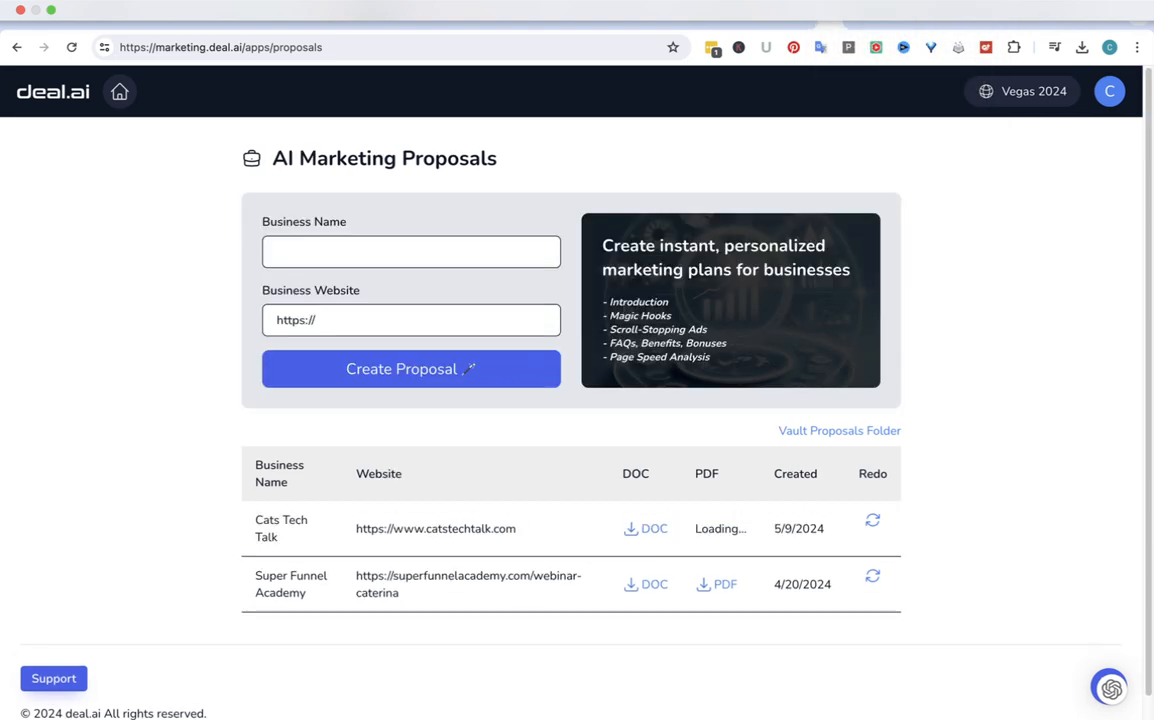
Review the Cats Tech Talk proposal PDF in Acrobat from site performance through marketing hooks and ads.
left_click(716, 584)
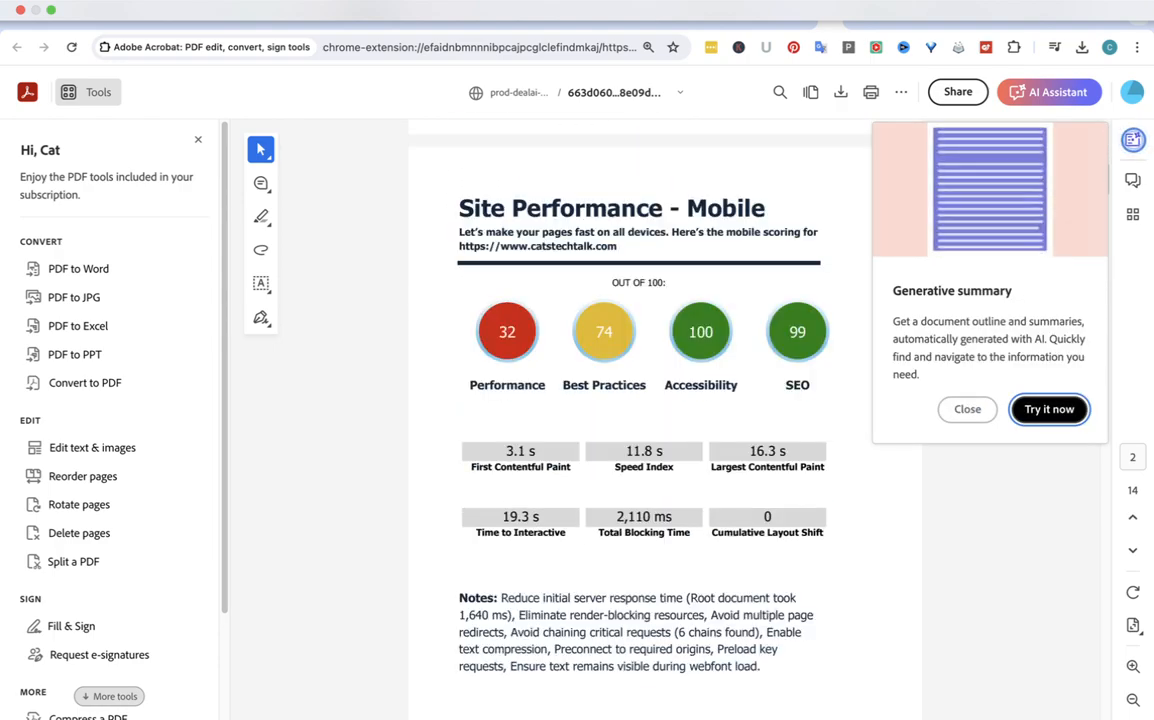
scroll("down", 3)
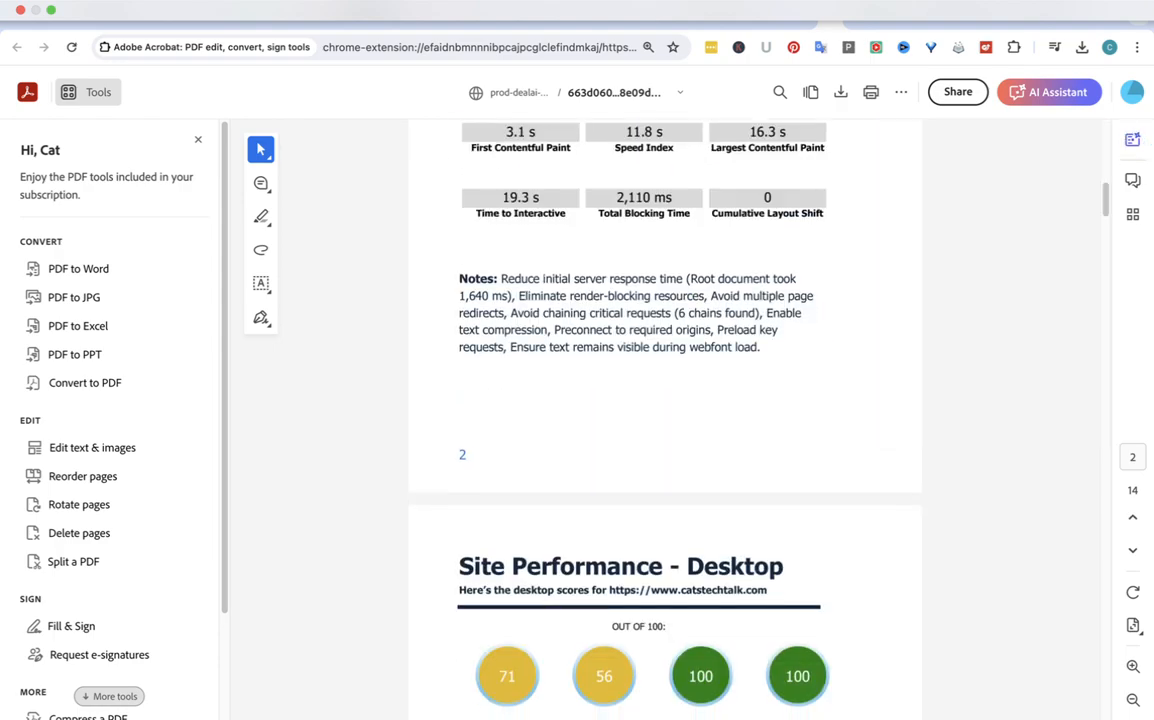
scroll("down", 3)
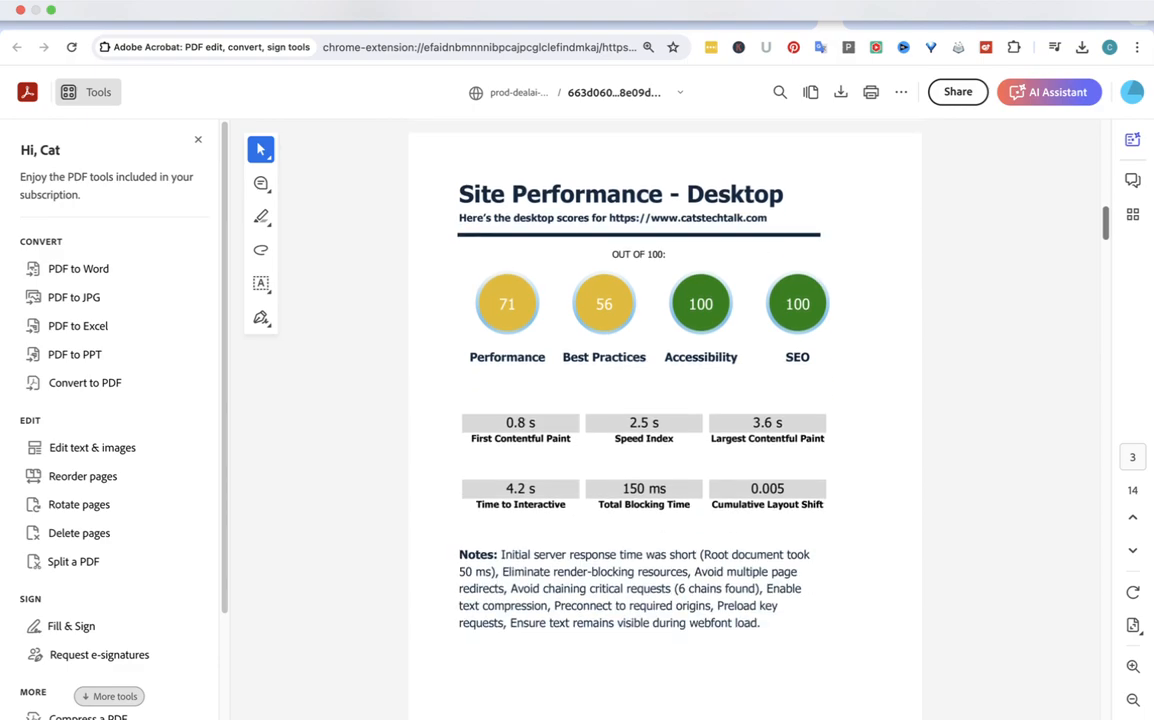
scroll("down", 3)
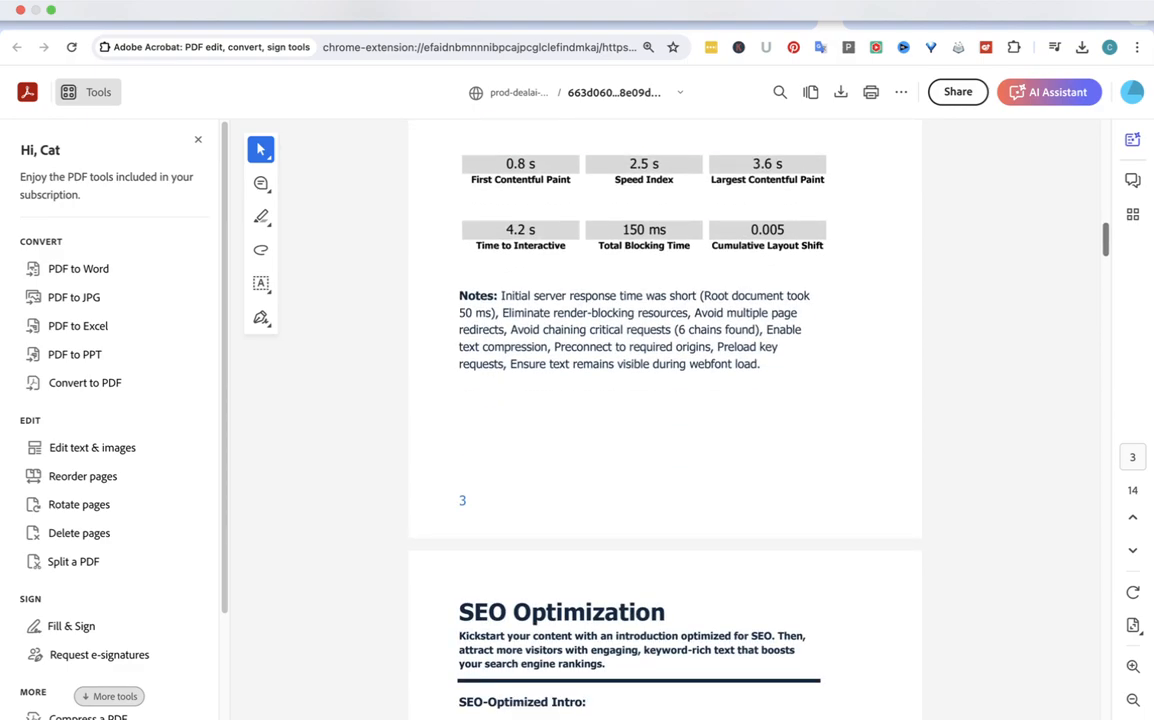
scroll("down", 3)
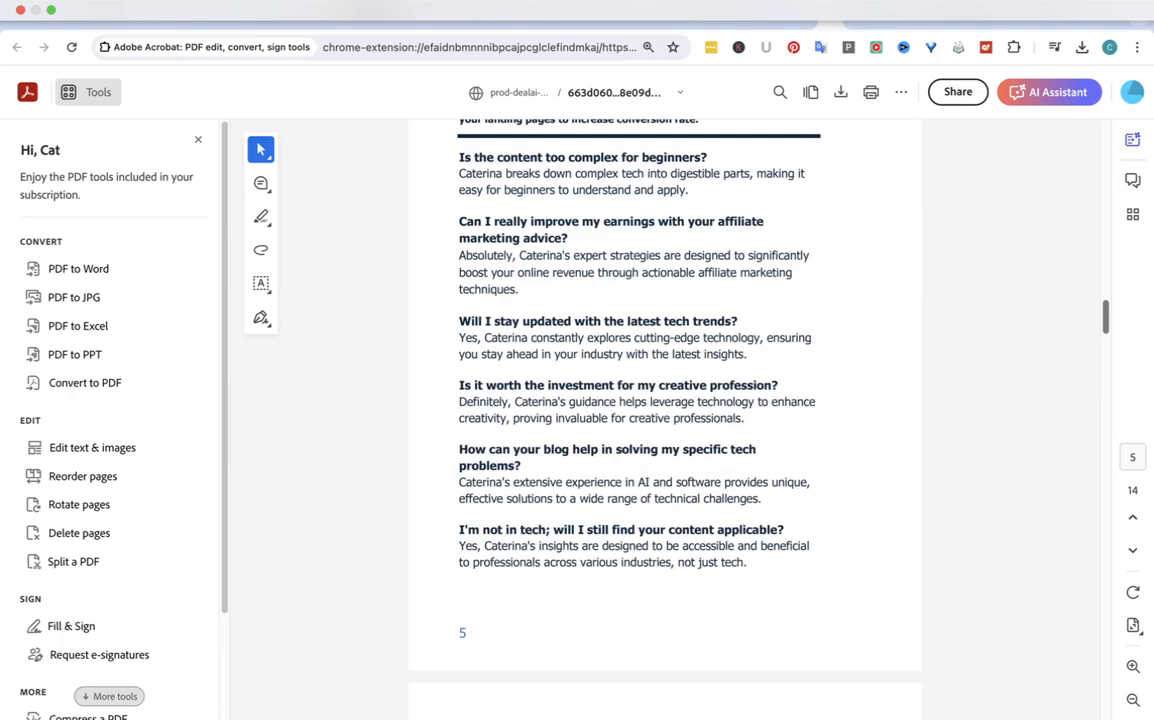
scroll("down", 3)
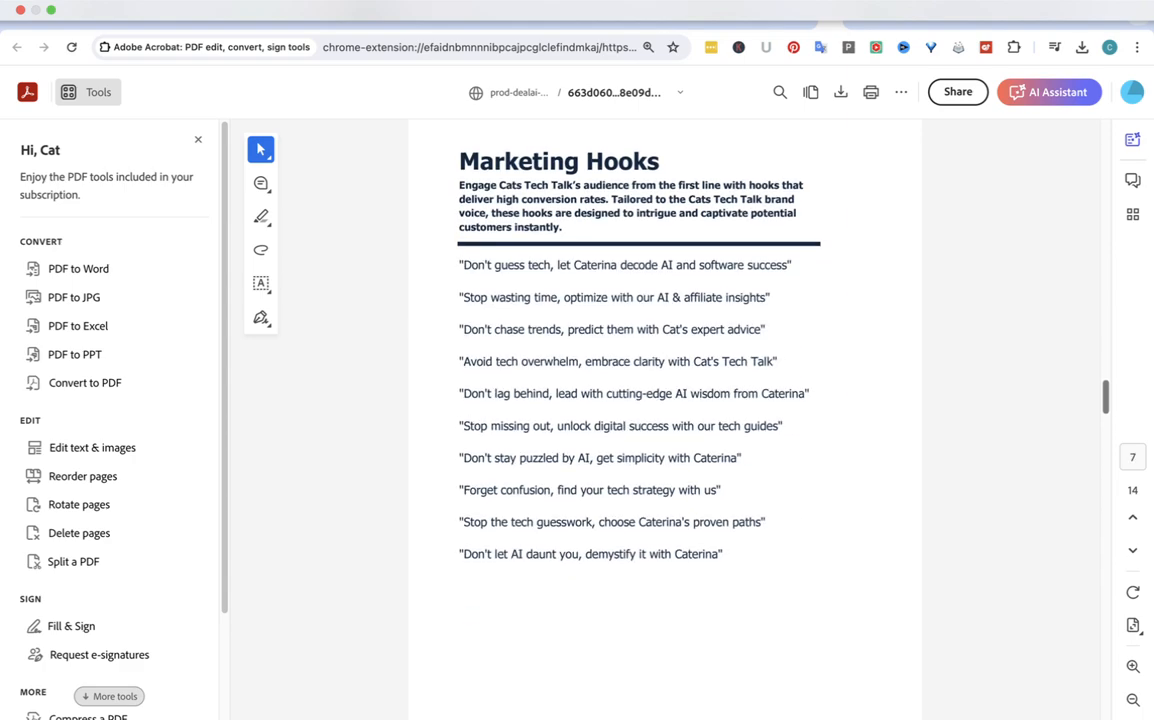
scroll("down", 3)
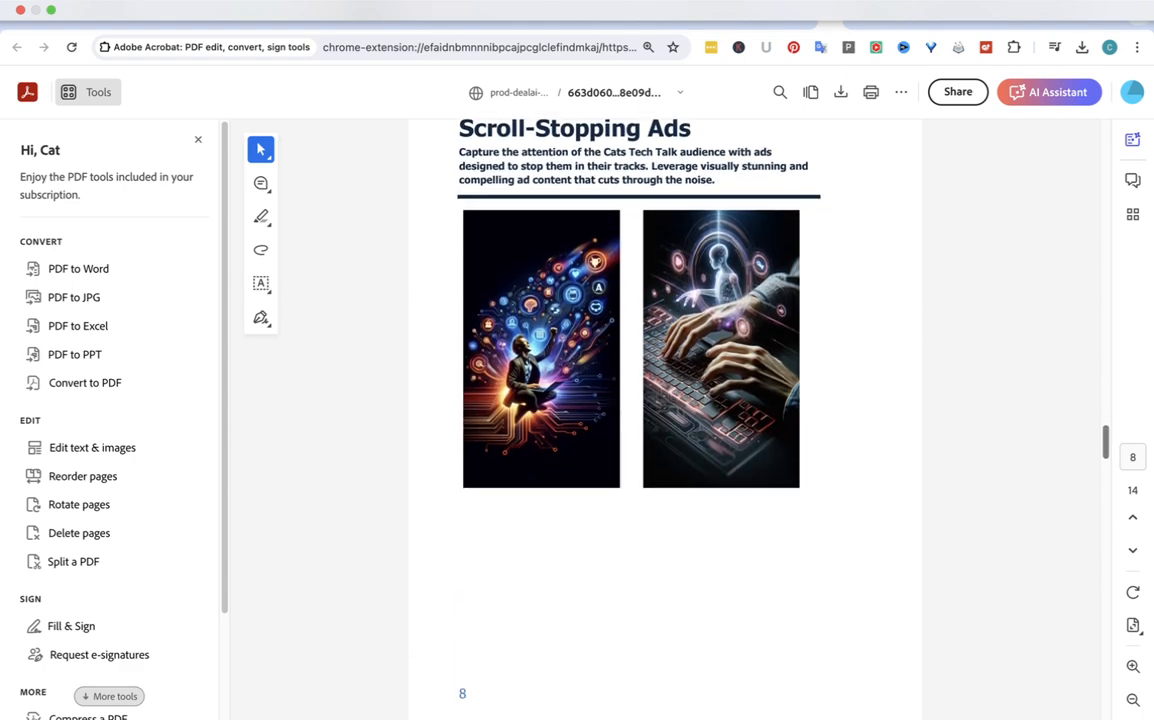
scroll("down", 3)
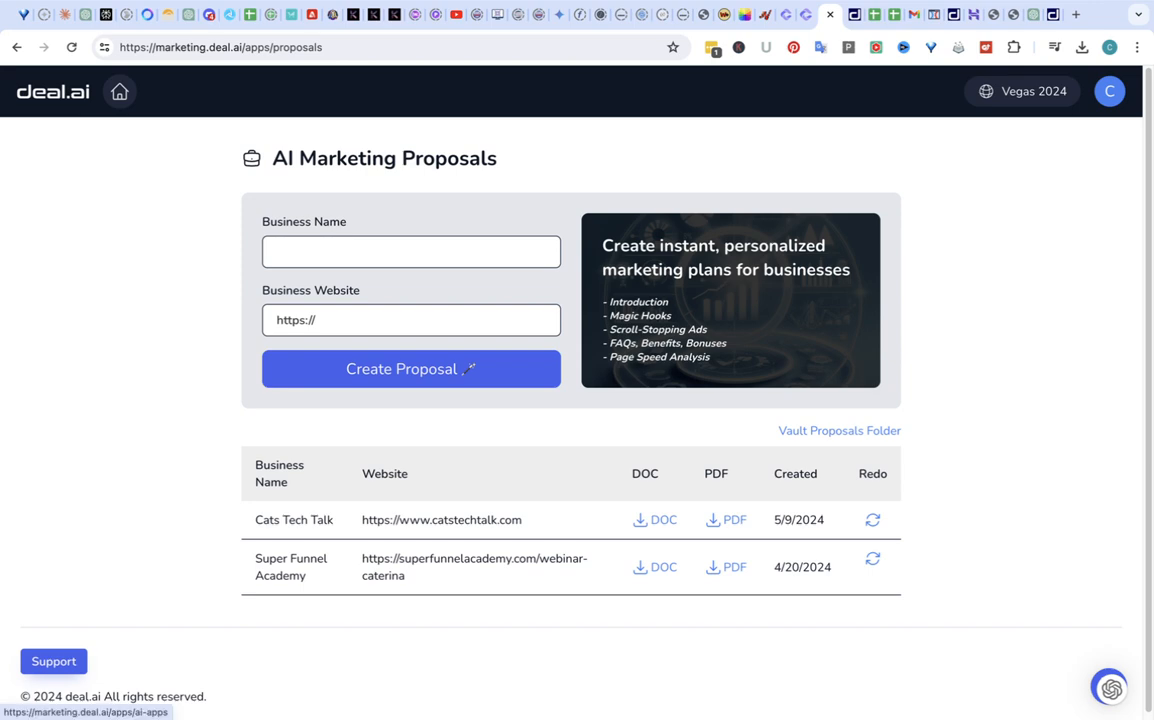
Return from the AI Marketing Proposals page to the Deal.ai apps dashboard.
left_click(120, 92)
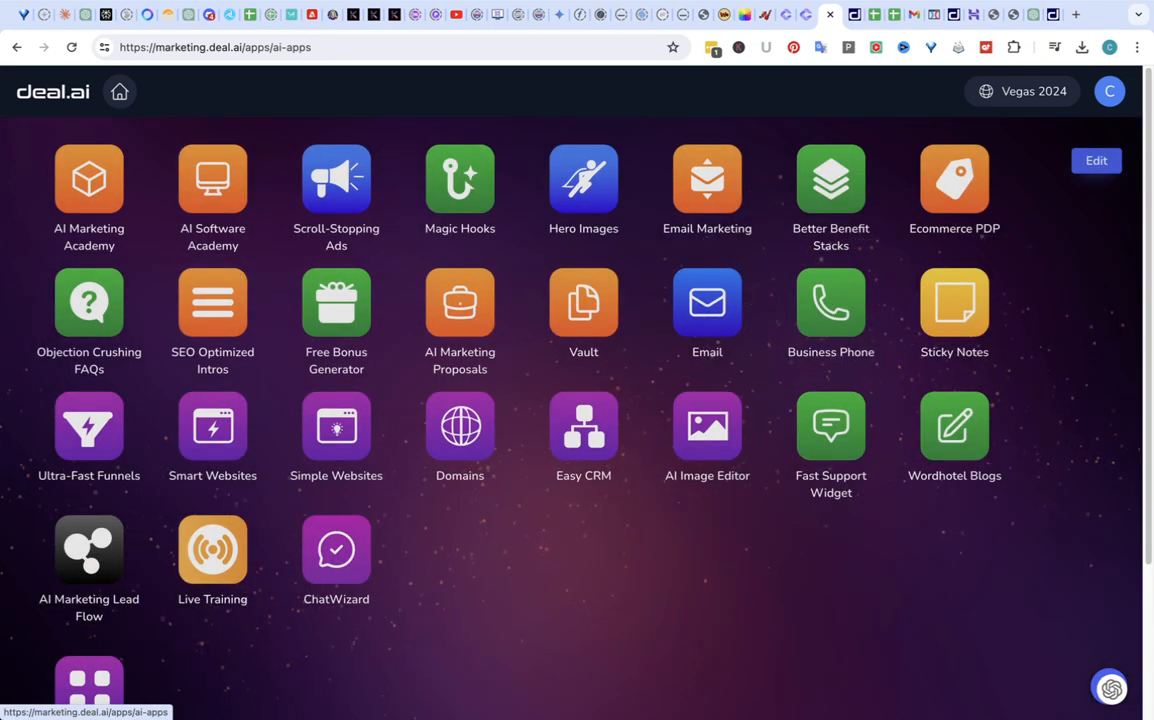